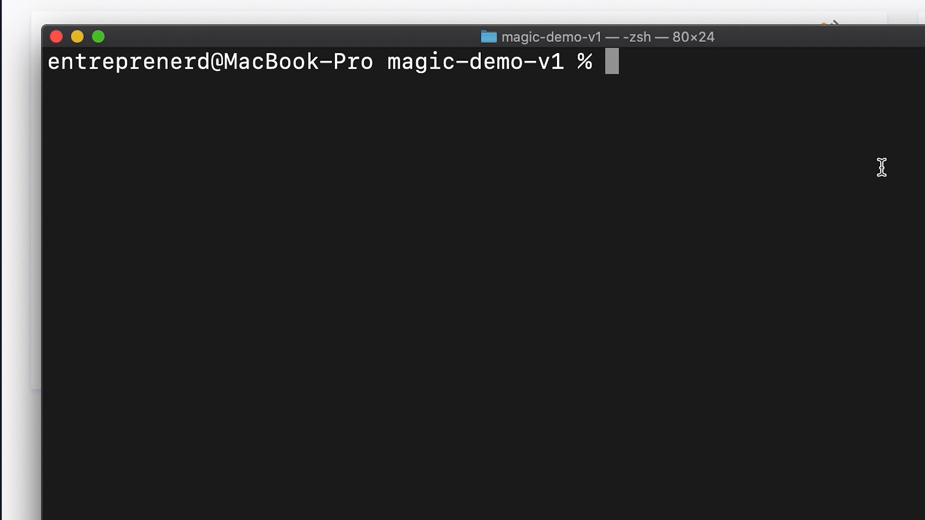
# Step: Install the strapi-plugin-magic package into the project with npm
pyautogui.write('npm i')
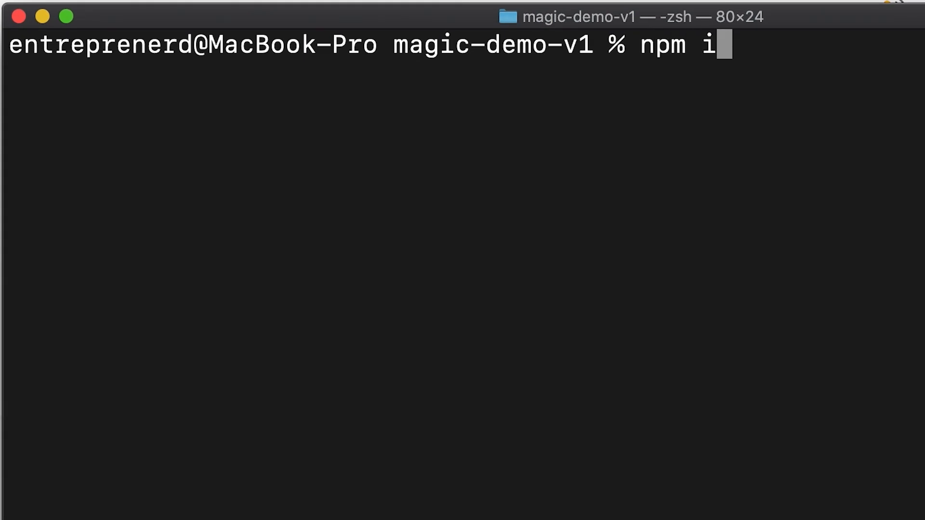
pyautogui.write('strapi-pl')
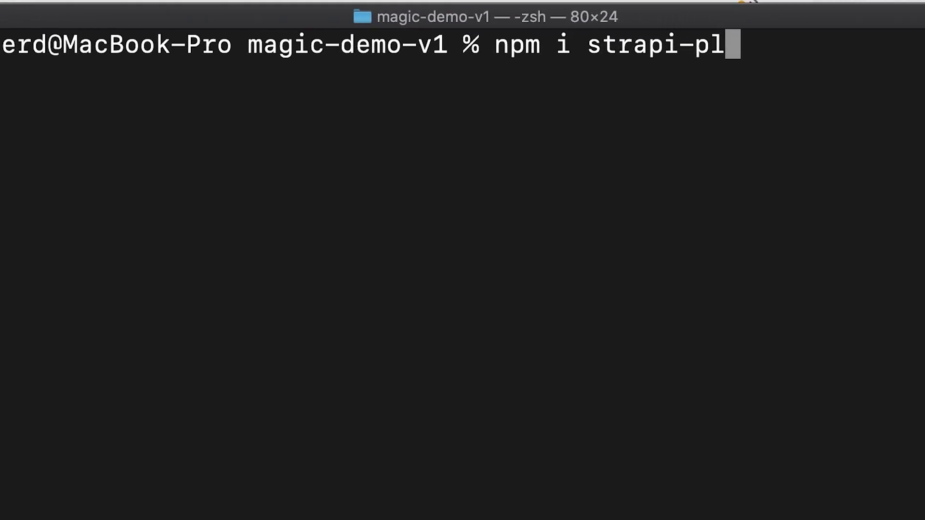
pyautogui.write('ugin-magic')
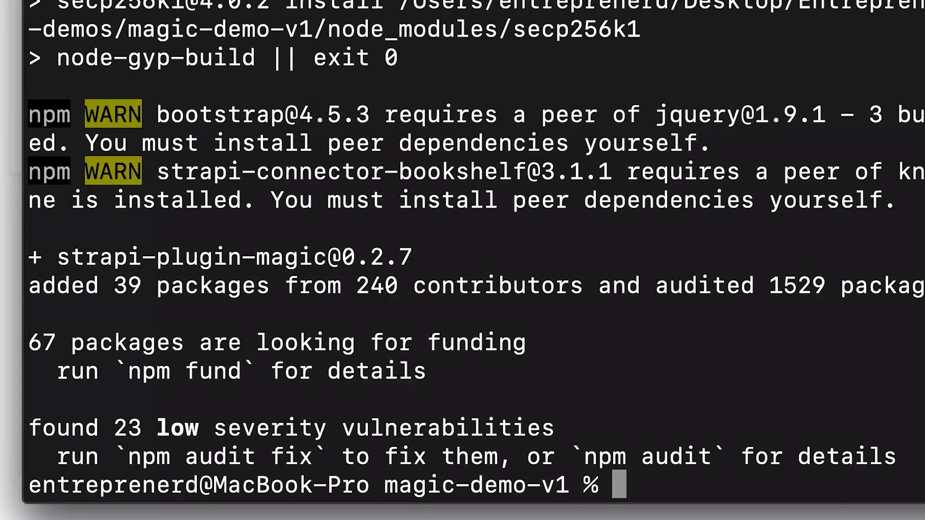
# Step: Rebuild the admin with npm run build and start the server with npm run develop
pyautogui.write('npm run buil')
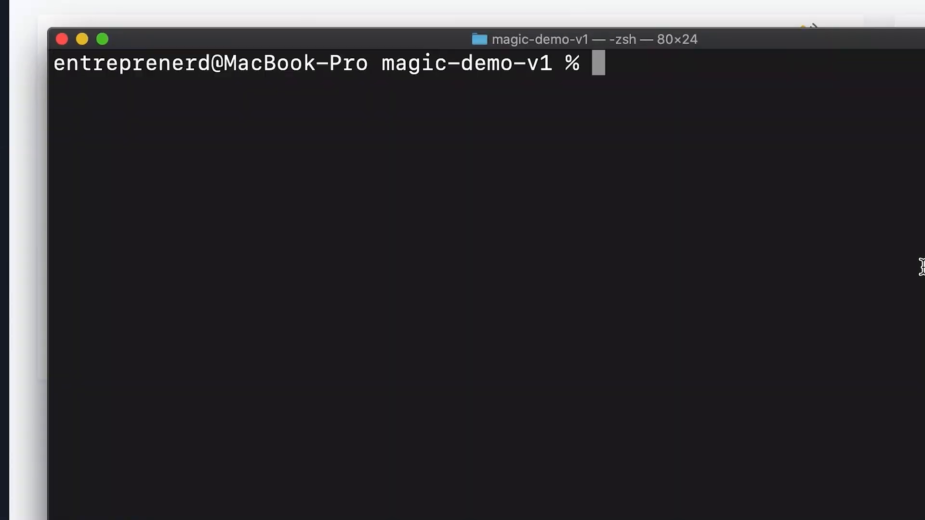
pyautogui.write('npm run')
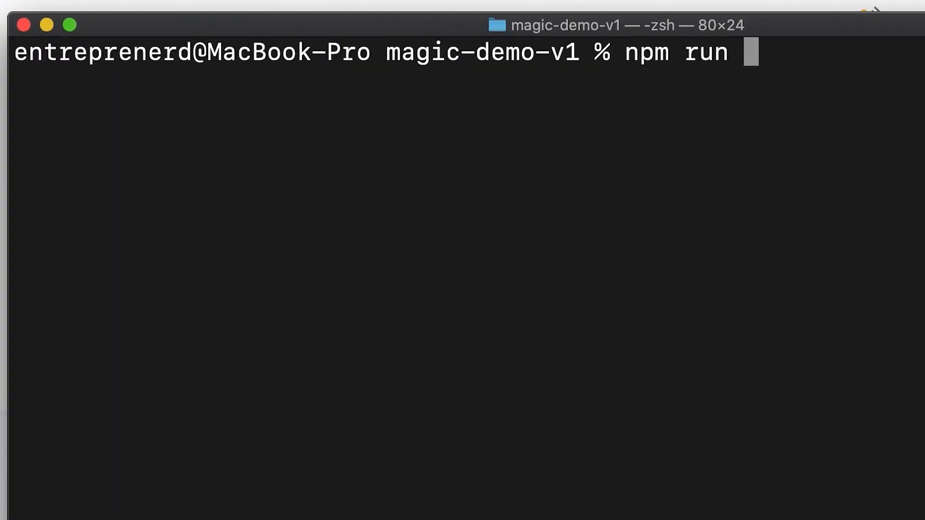
pyautogui.write('develop')
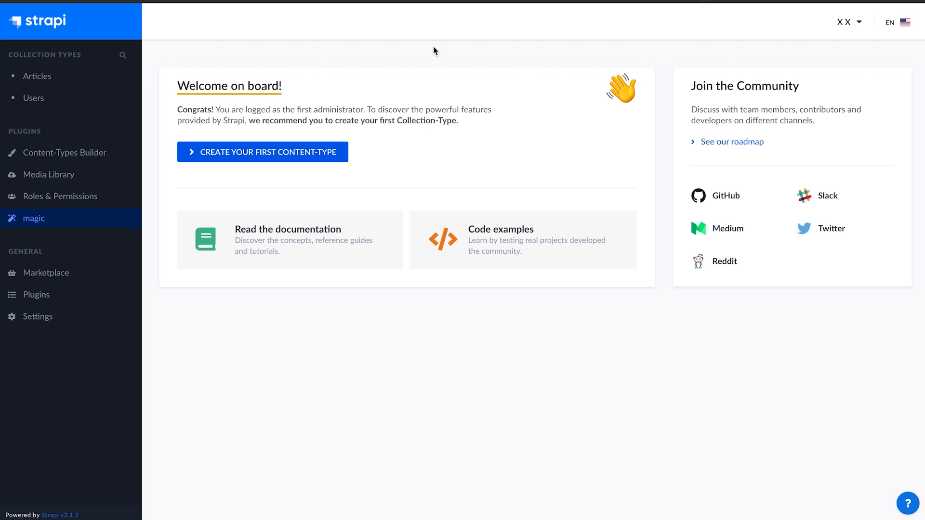
pyautogui.moveTo(35, 219)
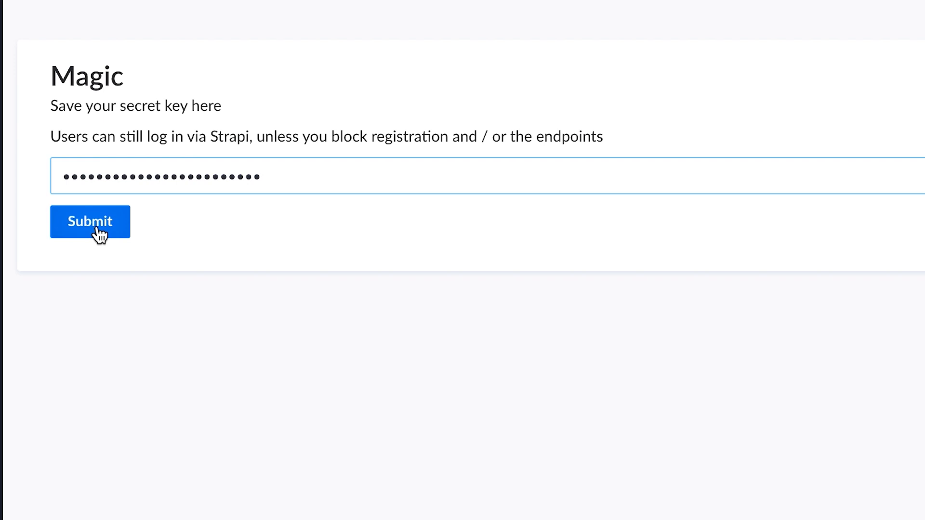
# Step: Submit the pasted Magic secret key on the plugin's settings page
pyautogui.click(90, 222)
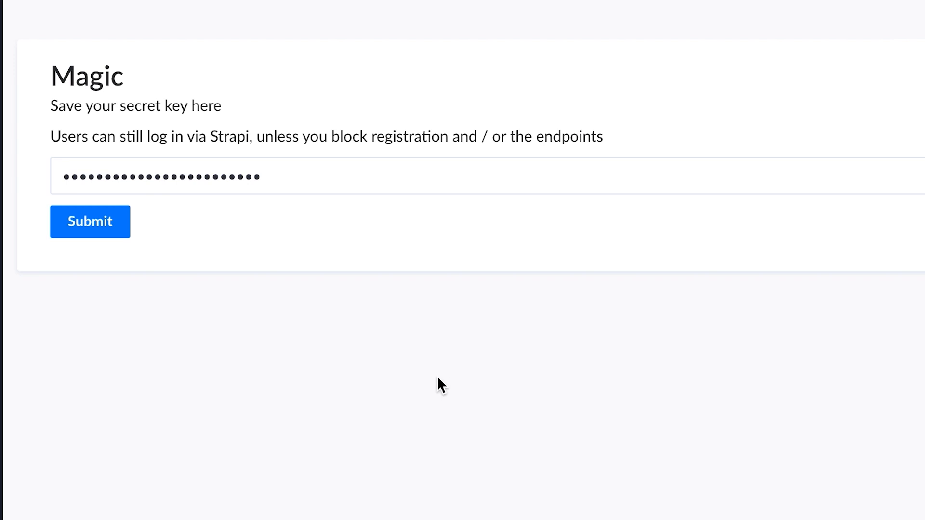
pyautogui.moveTo(446, 427)
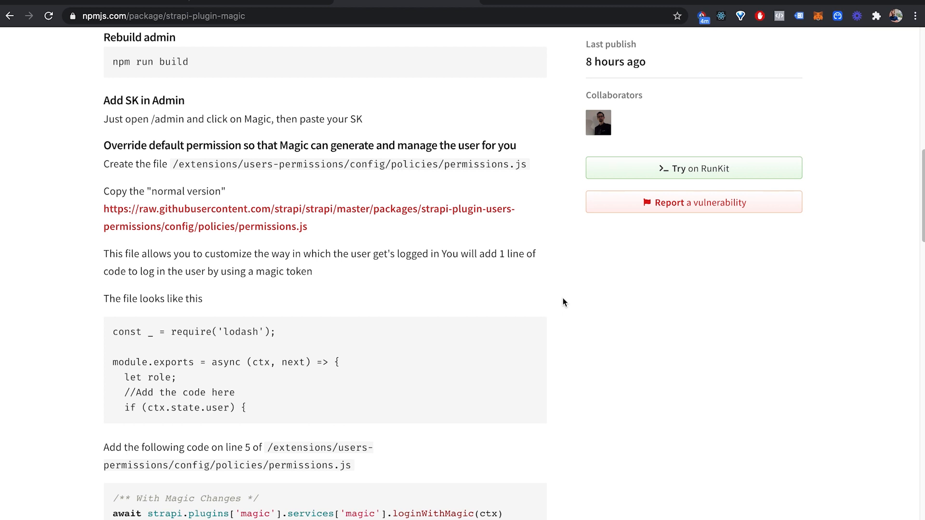
pyautogui.moveTo(314, 258)
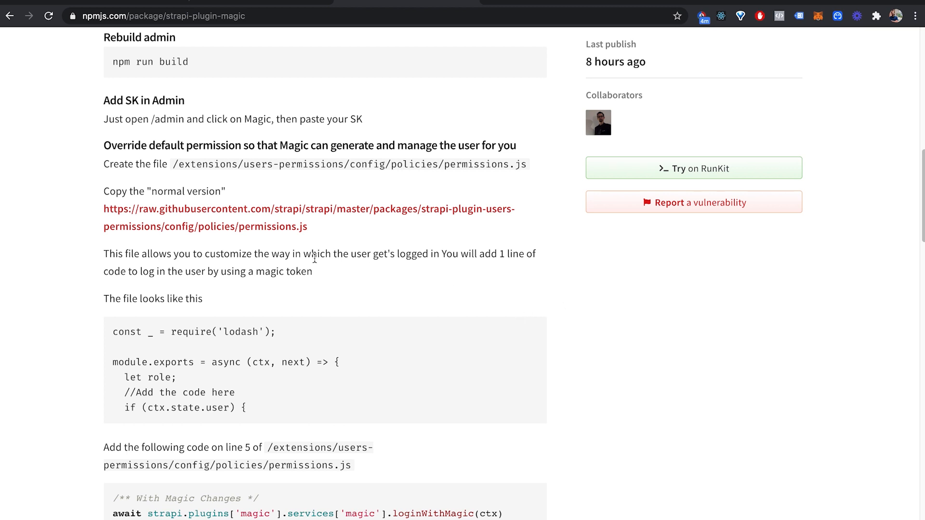
pyautogui.moveTo(253, 235)
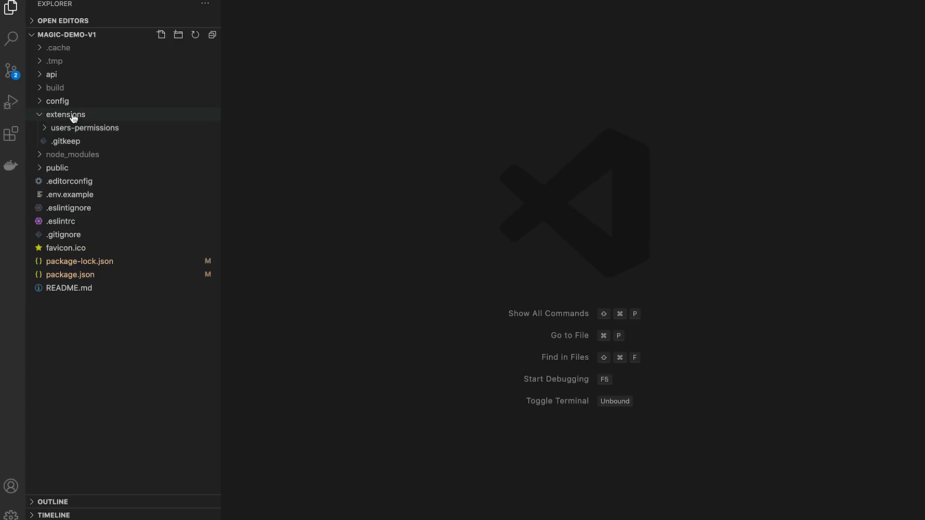
# Step: Create permissions.js under extensions/users-permissions/config/policies with the default policy code
pyautogui.click(86, 128)
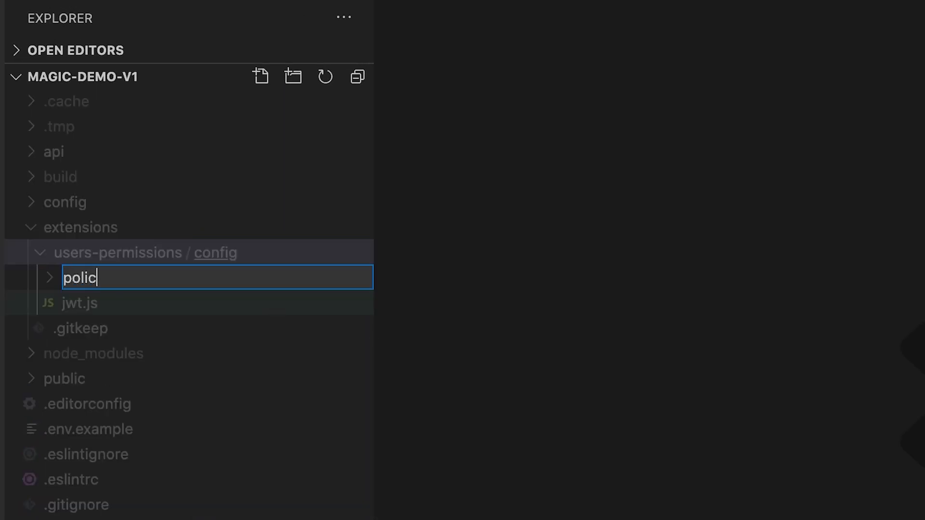
pyautogui.rightClick(89, 277)
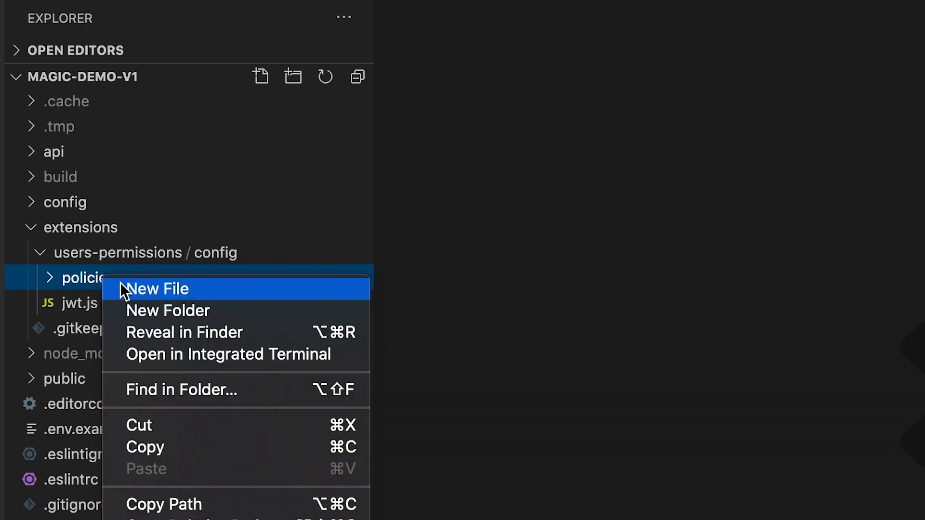
pyautogui.click(157, 288)
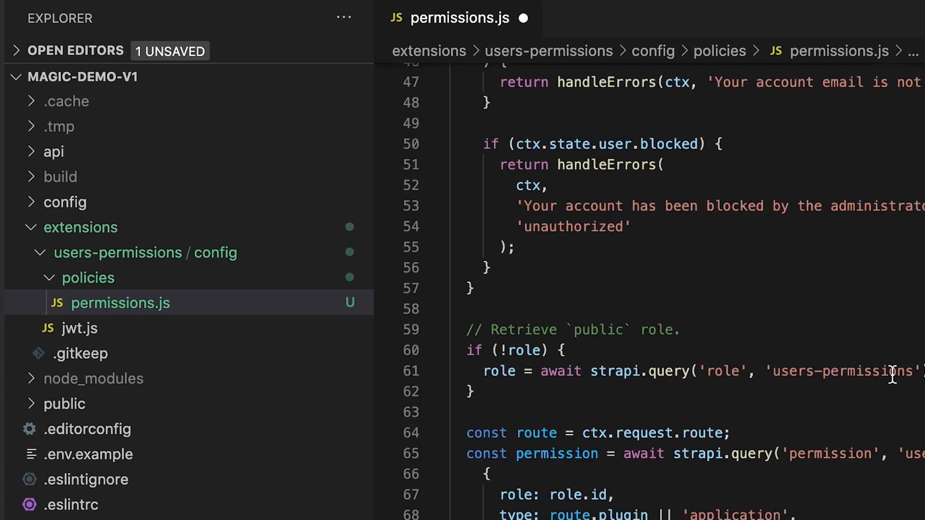
pyautogui.scroll(3)
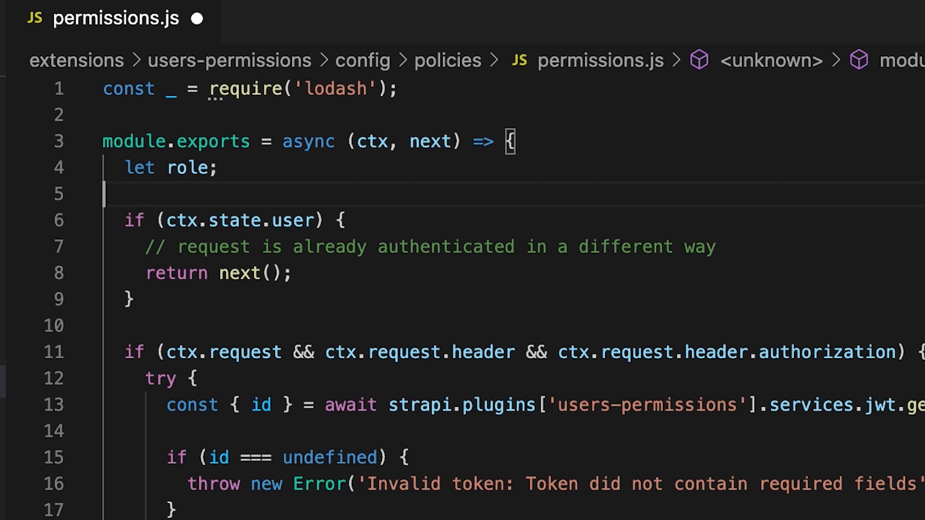
# Step: Add await strapi.plugins['magic'].services['magic'].loginWithMagic(ctx) on line 5 of permissions.js
pyautogui.click(125, 194)
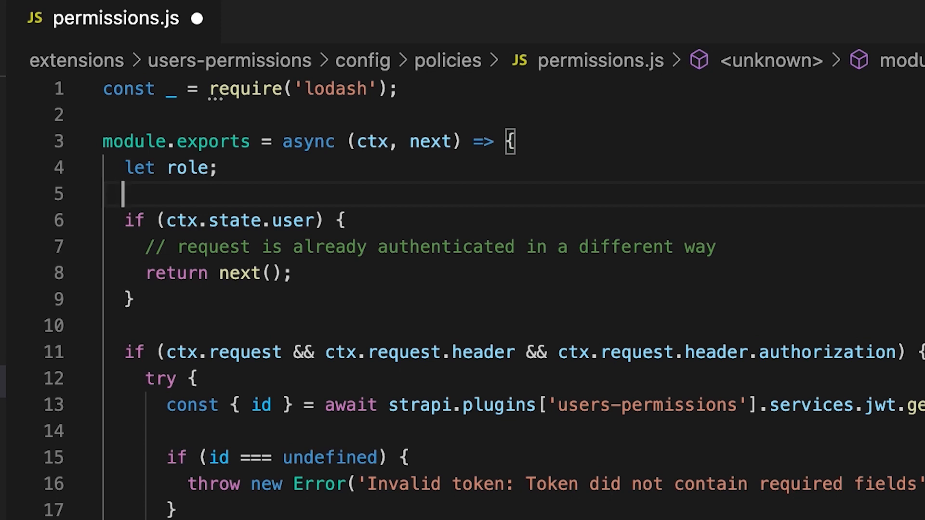
pyautogui.write('await strapi.plugins[')
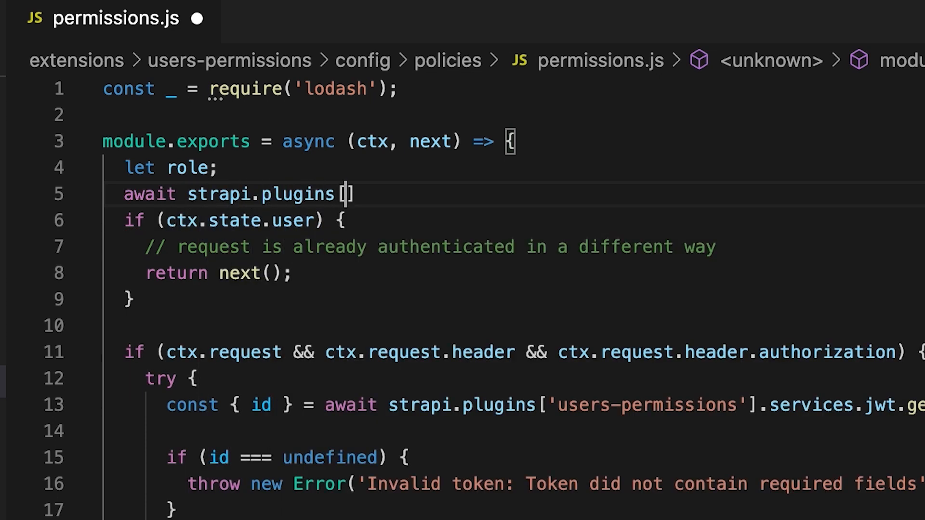
pyautogui.write("'mag'")
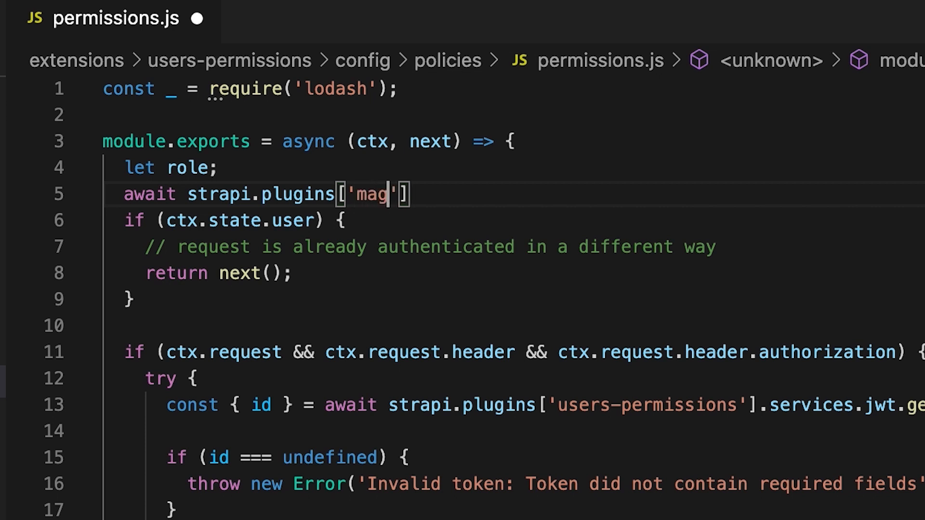
pyautogui.write("ic'].services['']")
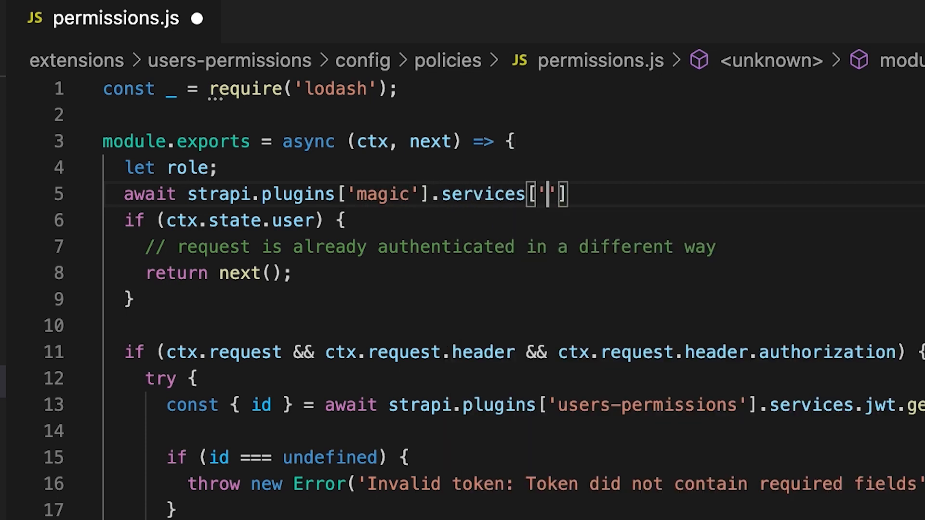
pyautogui.write("magic'].loginWith")
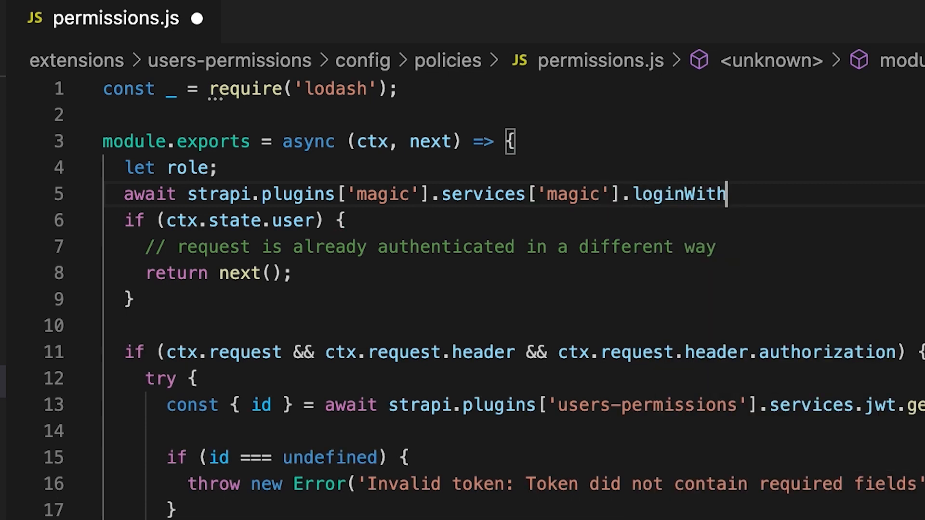
pyautogui.write('Magic()')
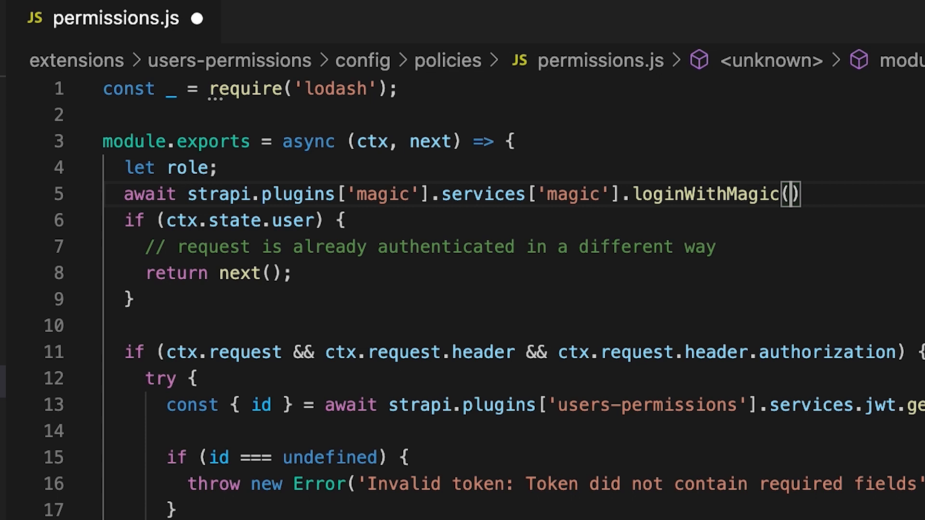
pyautogui.write('ctx')
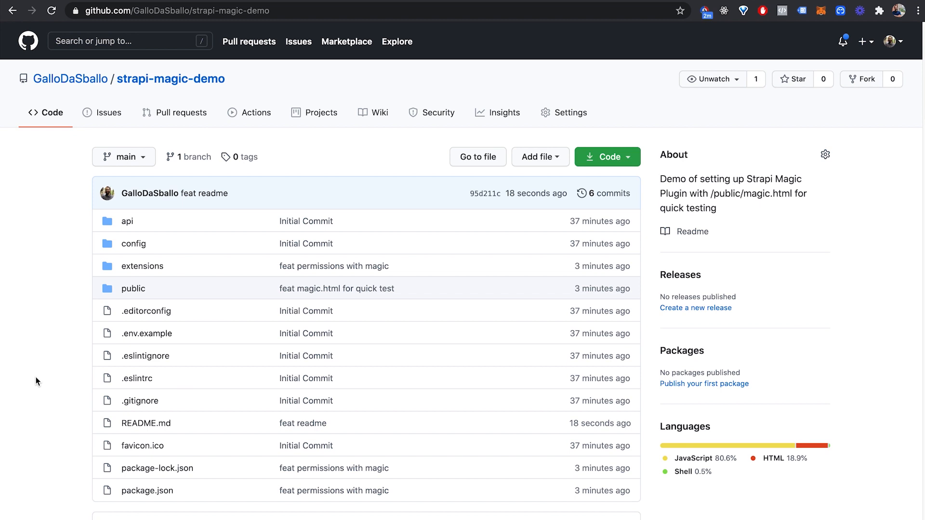
# Step: Scroll through the strapi-magic-demo README's permissions code and test snippets
pyautogui.scroll(-3)
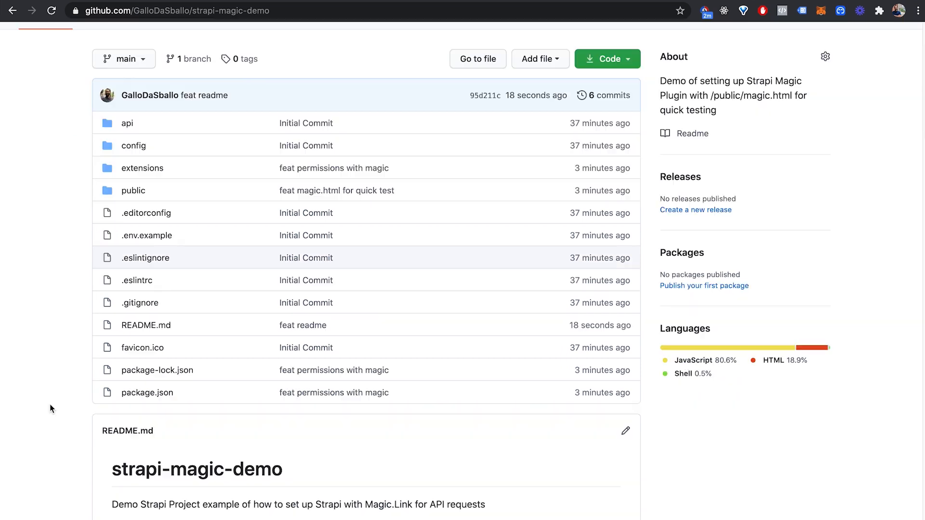
pyautogui.scroll(-3)
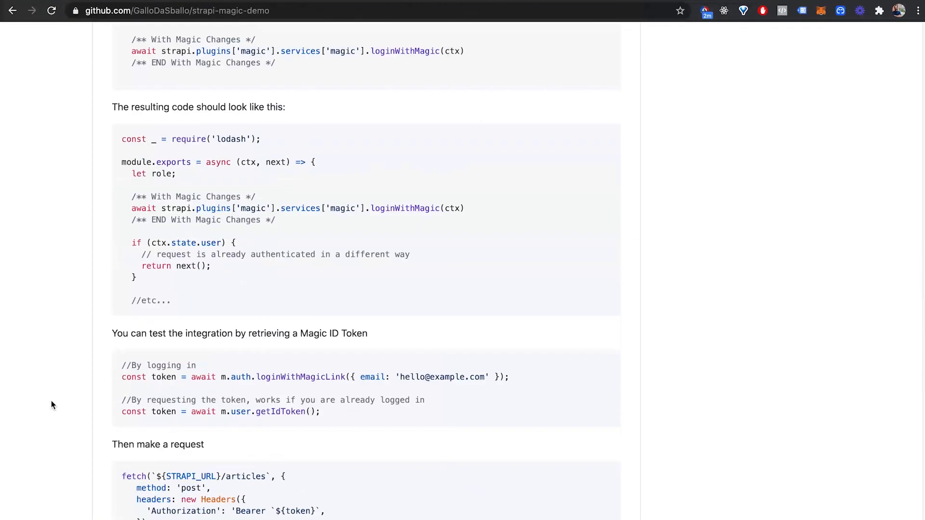
pyautogui.click(147, 10)
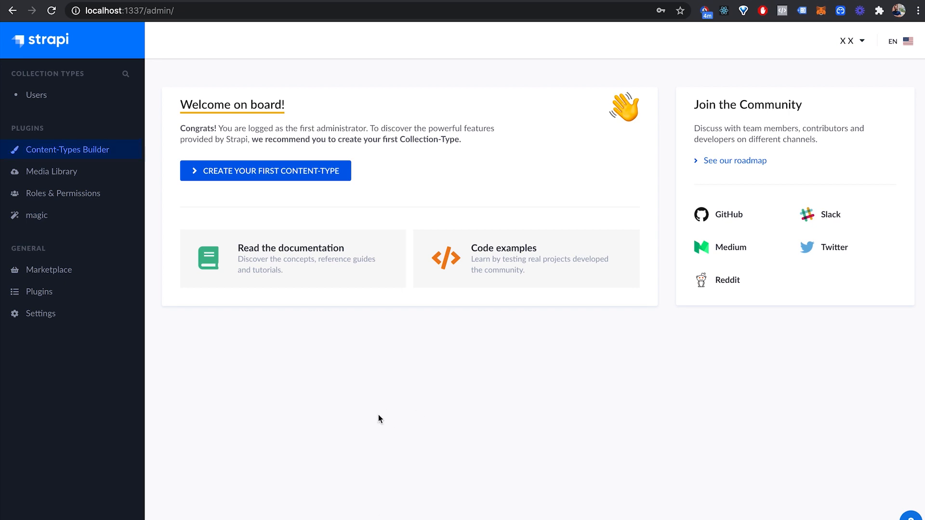
pyautogui.moveTo(68, 154)
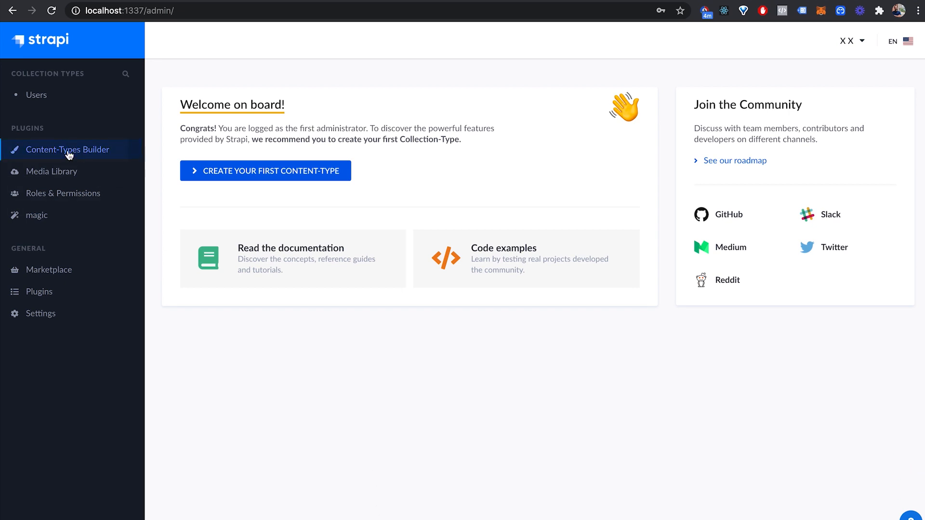
# Step: Create a Post collection type with a single text field named title
pyautogui.click(67, 149)
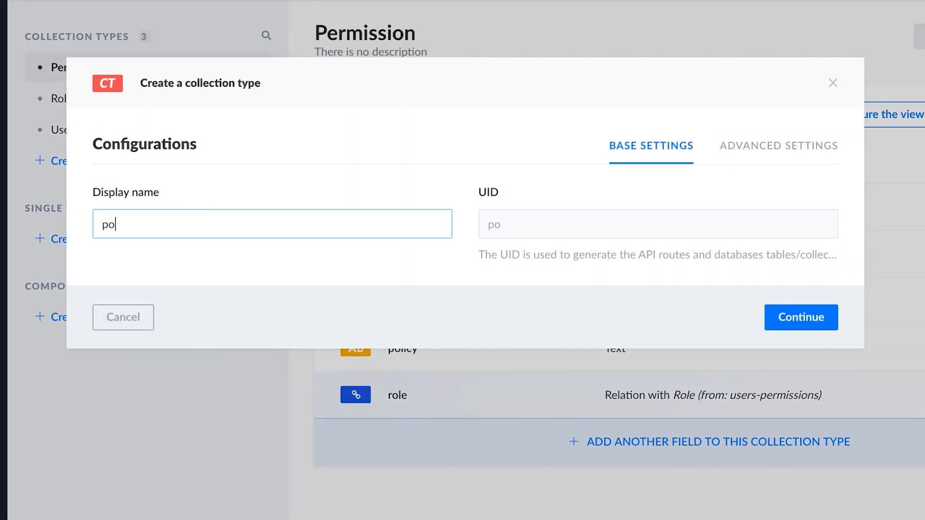
pyautogui.click(801, 317)
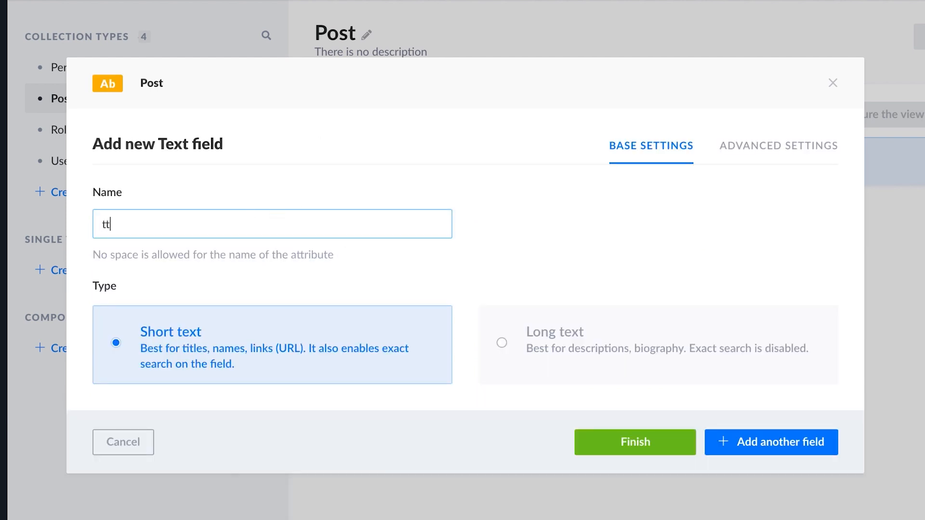
pyautogui.click(635, 442)
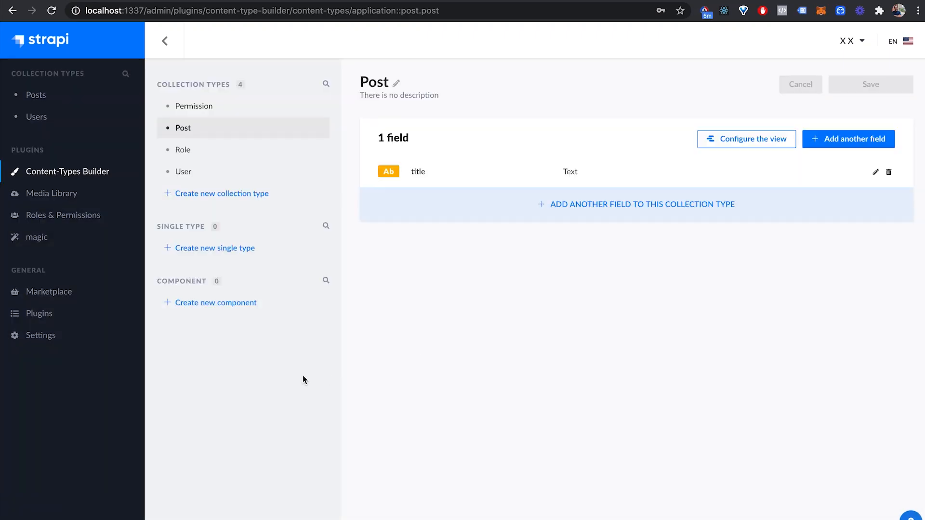
pyautogui.click(64, 215)
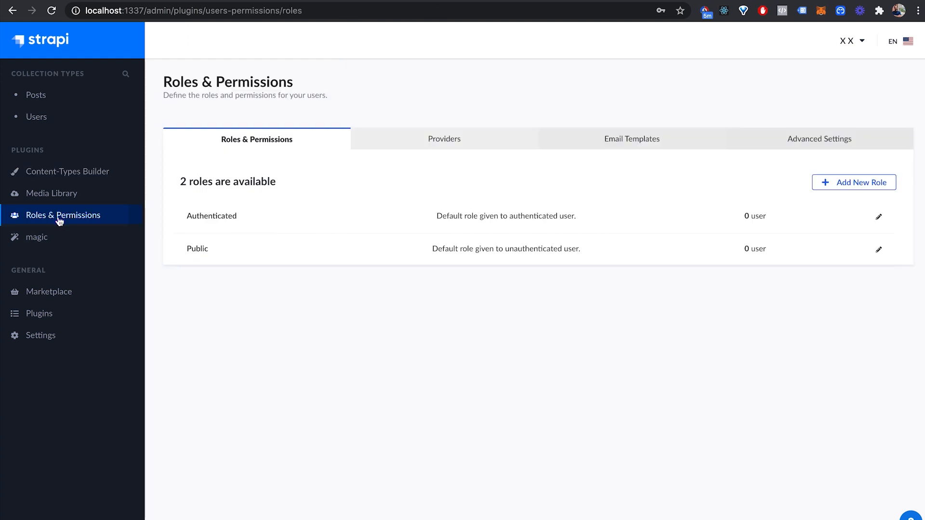
pyautogui.moveTo(47, 348)
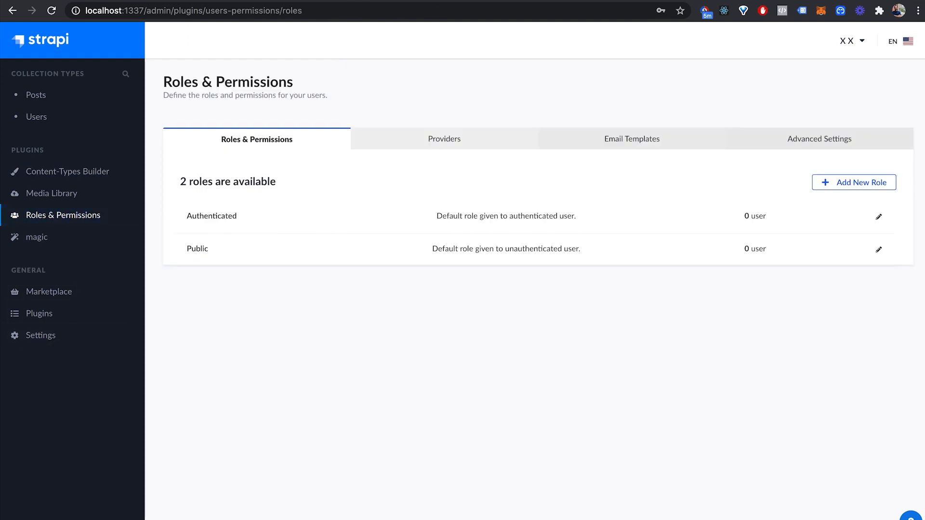
pyautogui.moveTo(47, 226)
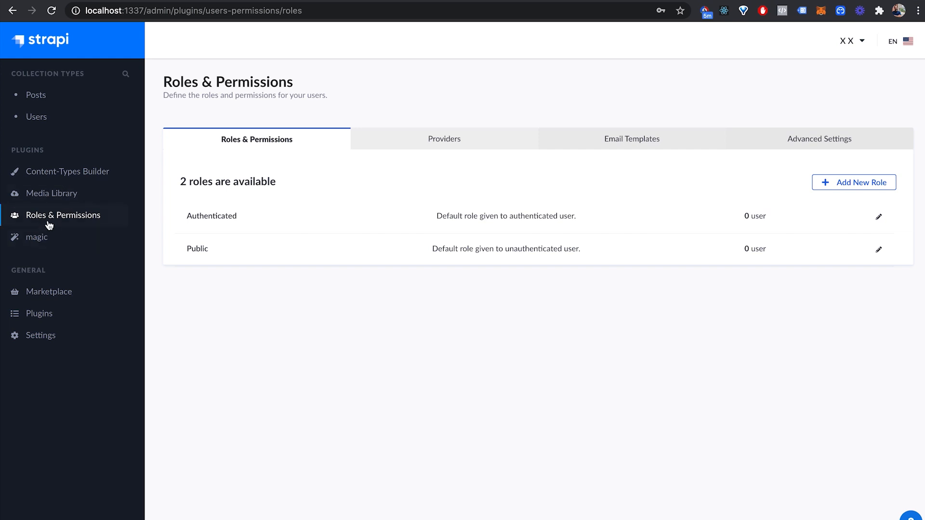
pyautogui.moveTo(86, 230)
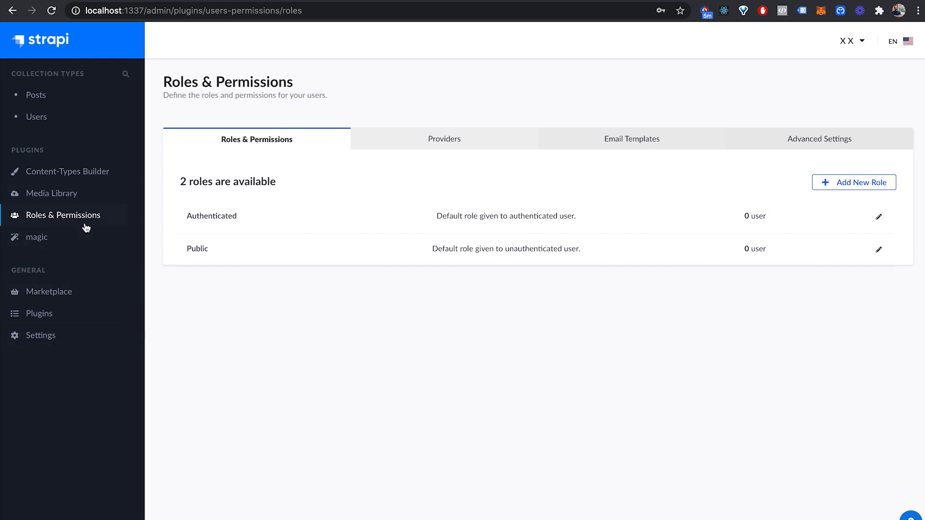
pyautogui.moveTo(327, 220)
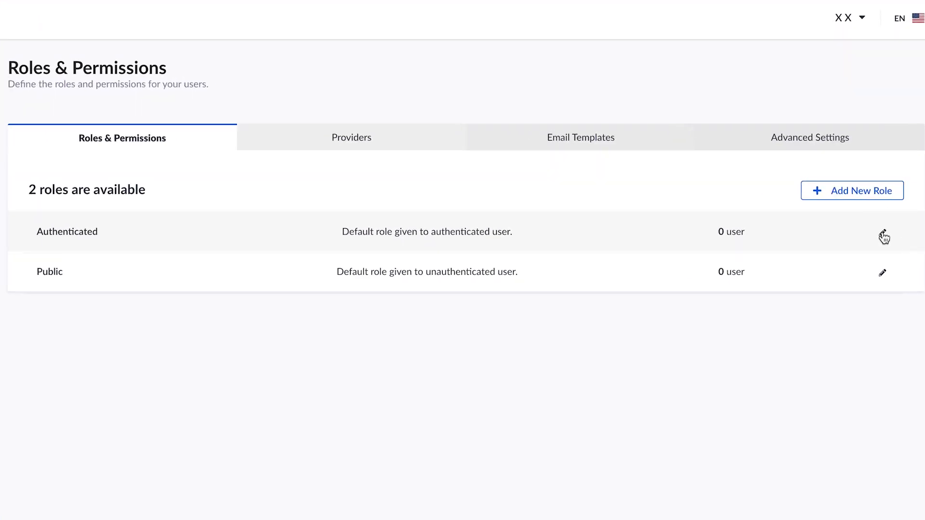
pyautogui.click(883, 237)
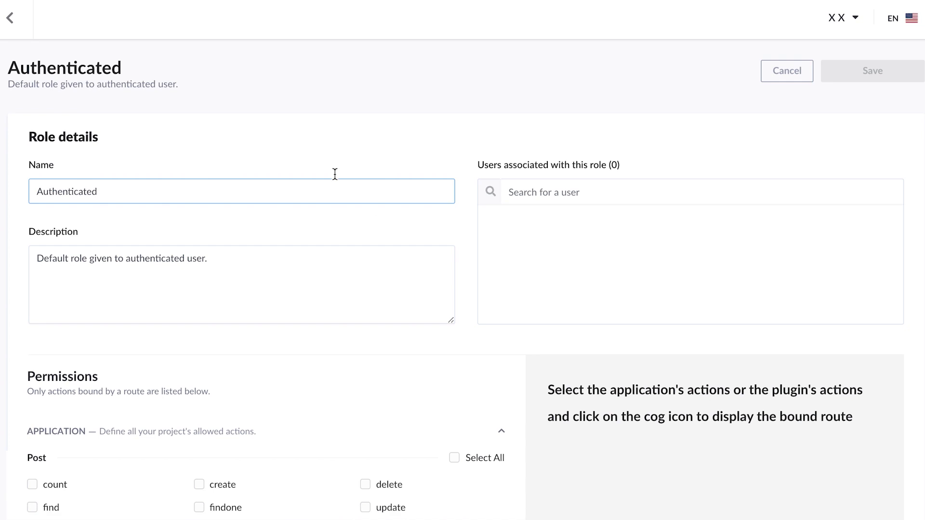
pyautogui.scroll(-3)
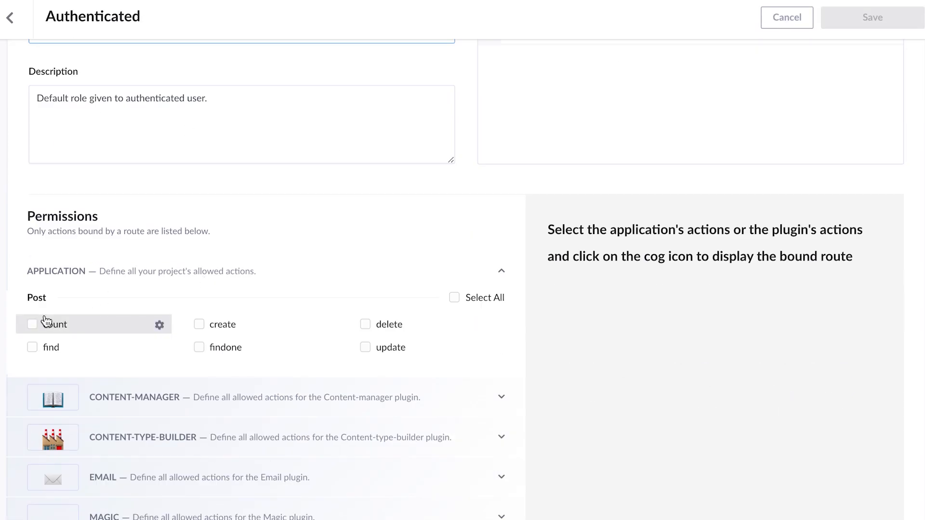
pyautogui.click(32, 347)
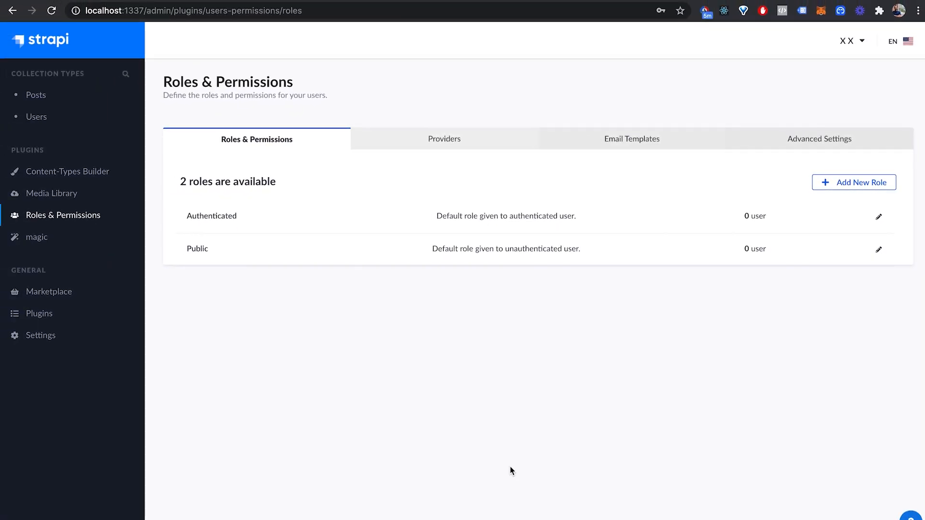
pyautogui.moveTo(535, 432)
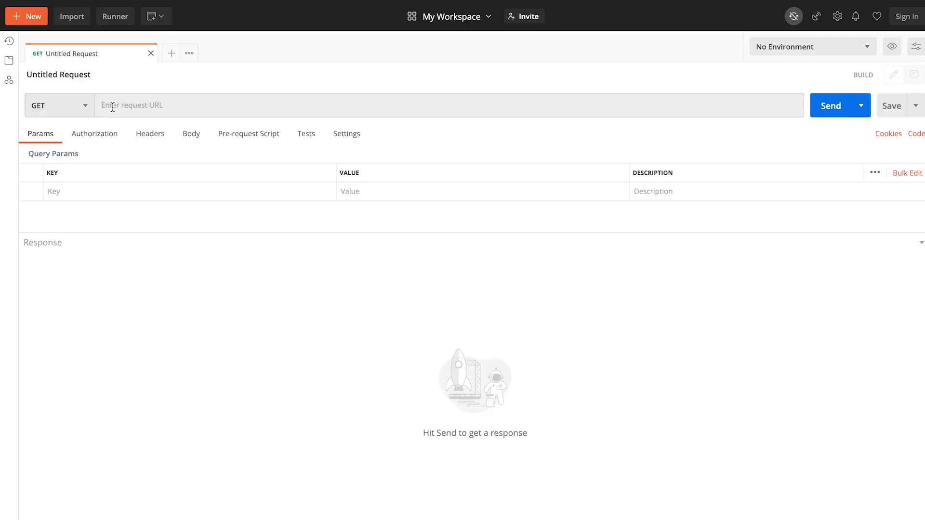
pyautogui.write('h')
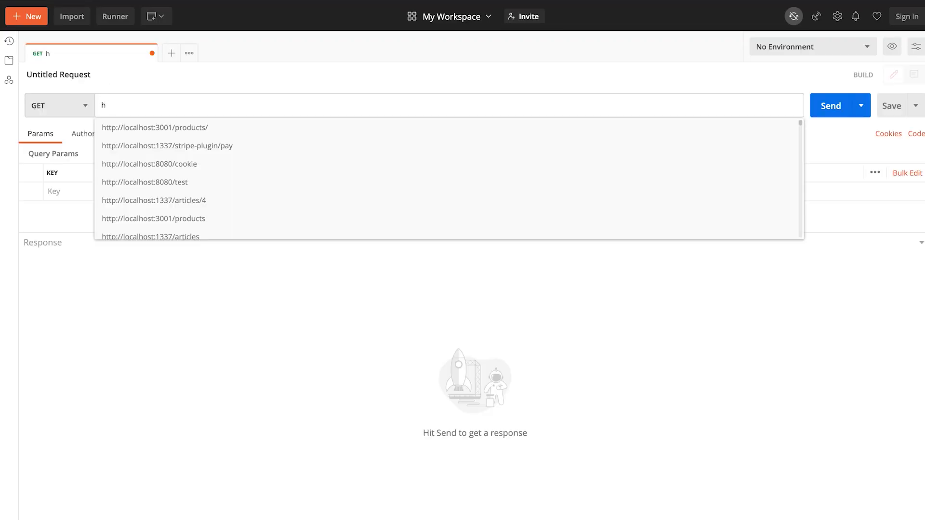
pyautogui.write('ttp://l')
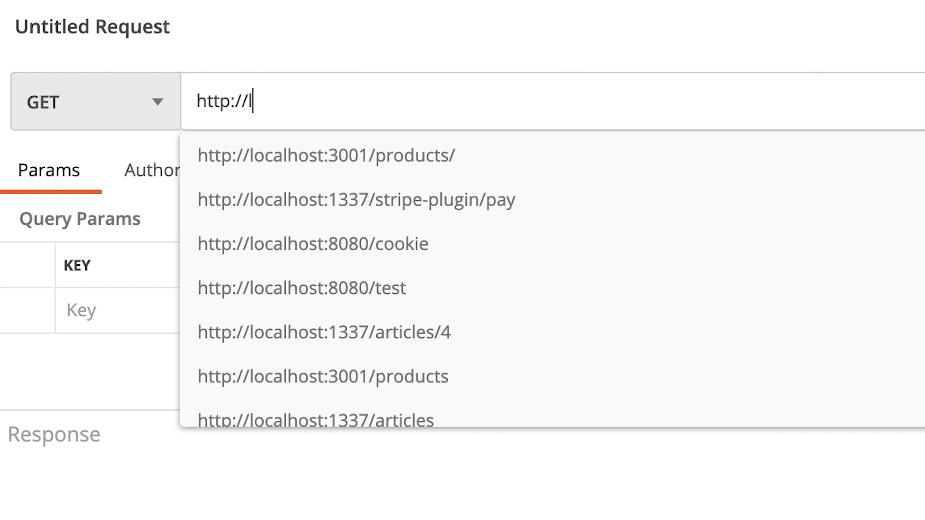
pyautogui.write('ocalhost:')
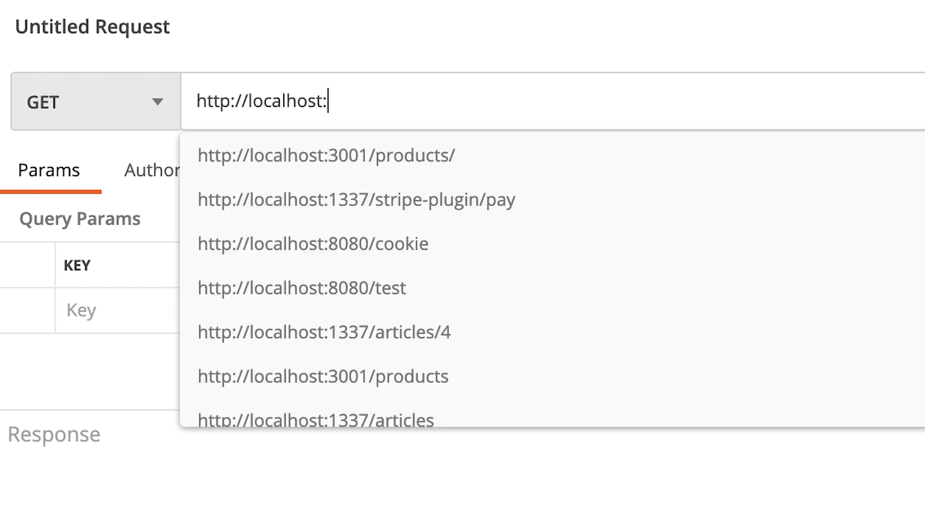
pyautogui.write('1337/p')
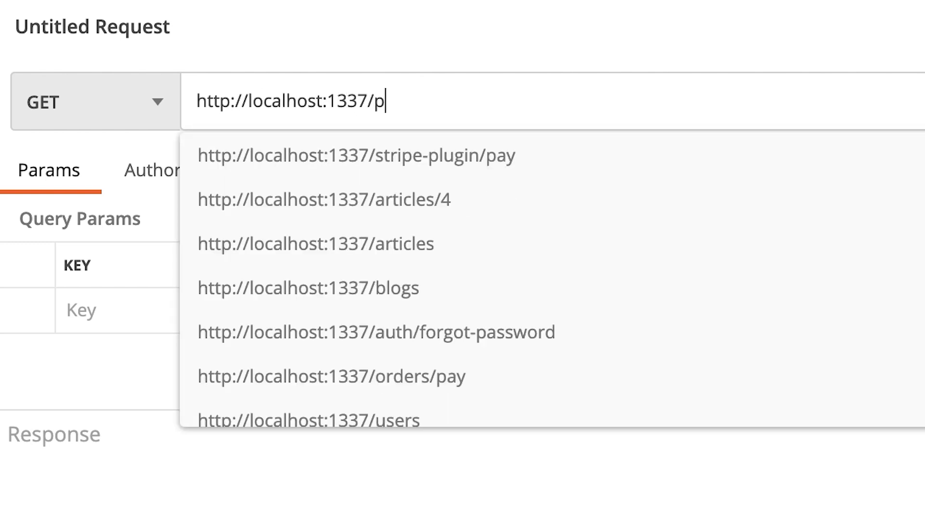
pyautogui.write('osts')
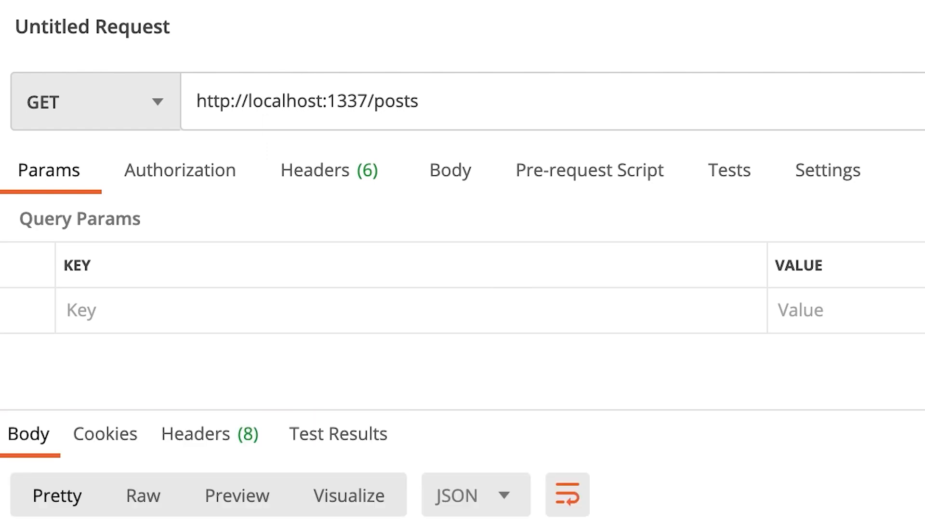
pyautogui.click(830, 105)
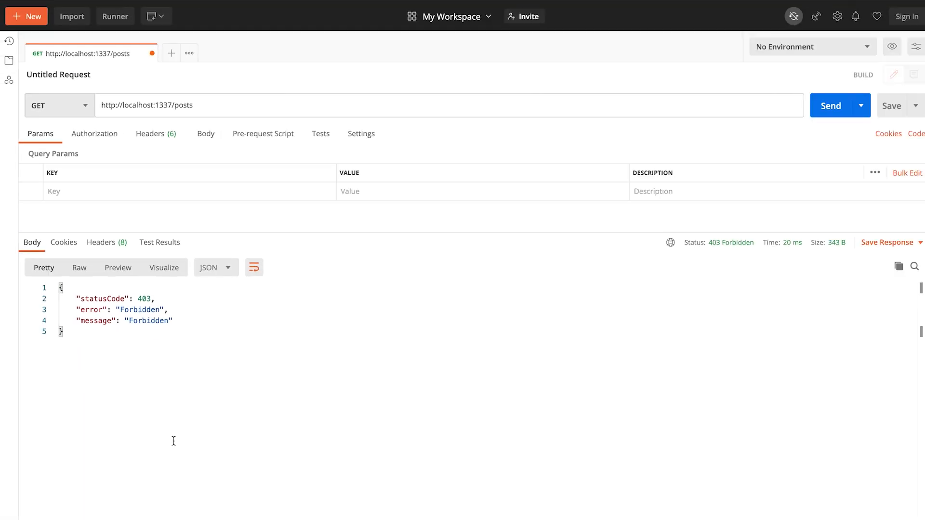
pyautogui.click(150, 133)
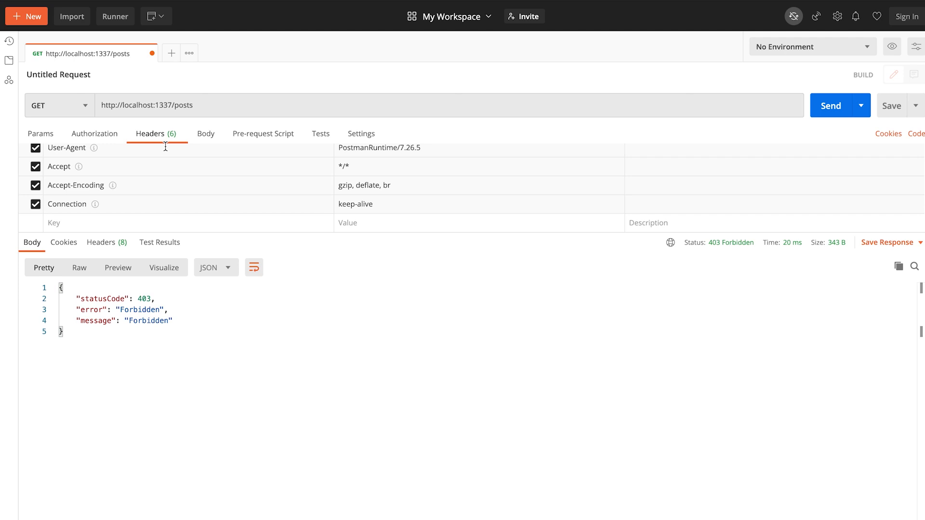
pyautogui.click(95, 133)
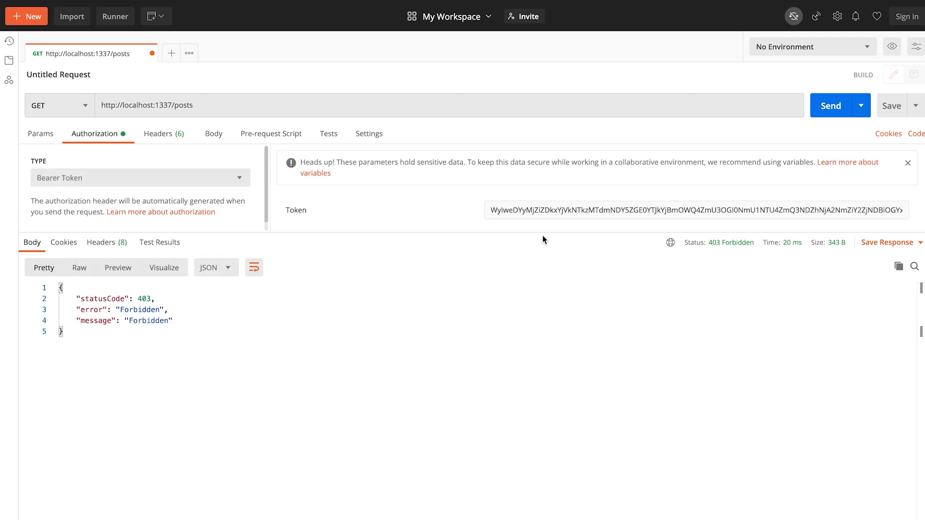
pyautogui.write('asdsadqw')
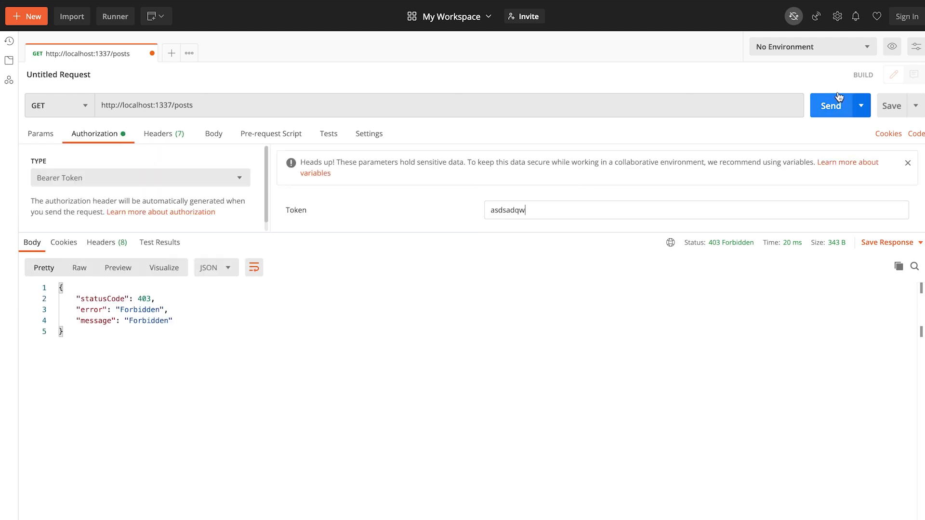
pyautogui.click(831, 105)
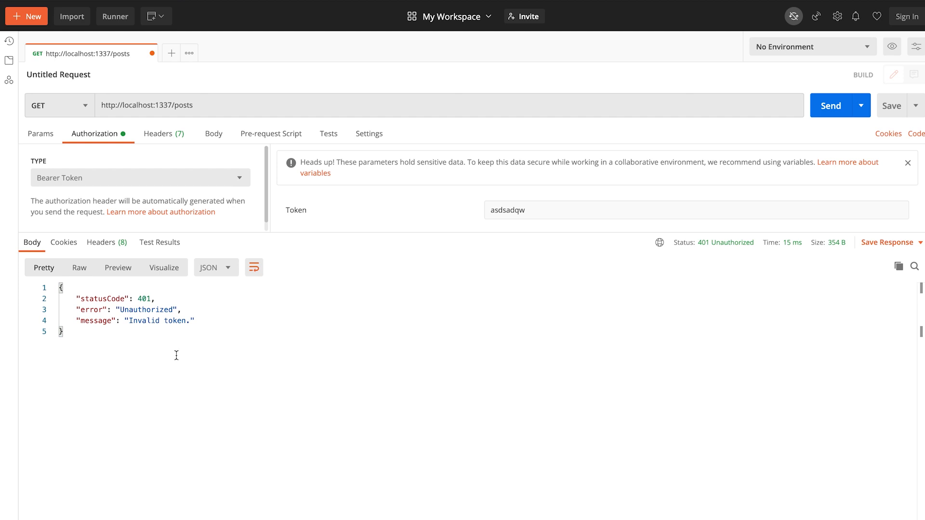
pyautogui.moveTo(202, 367)
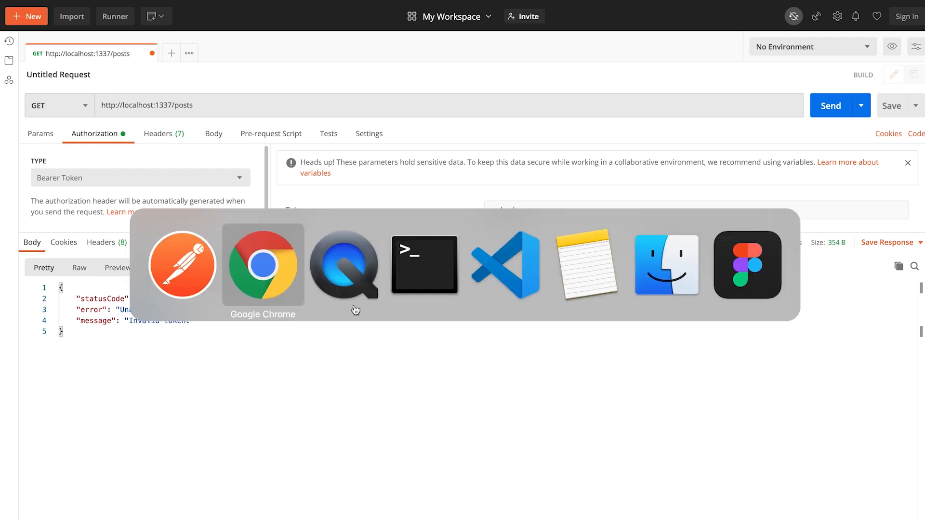
pyautogui.click(262, 264)
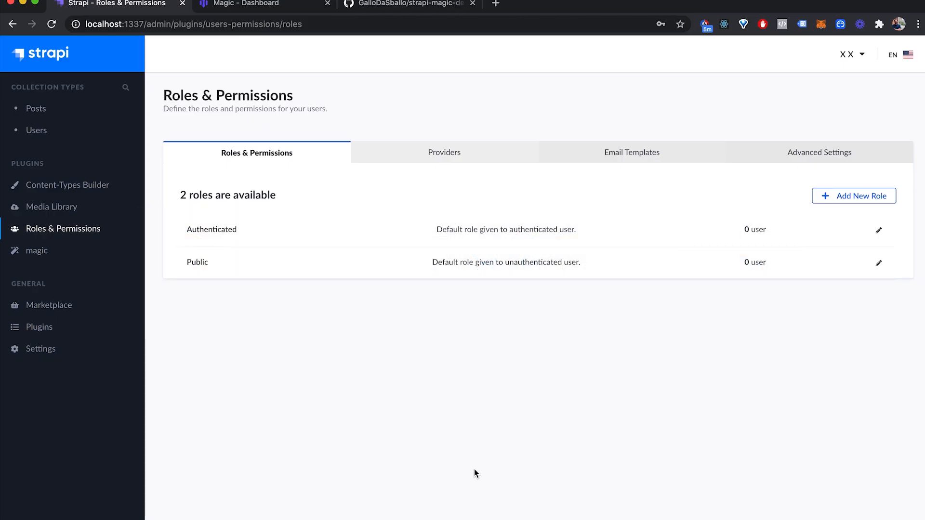
pyautogui.click(407, 3)
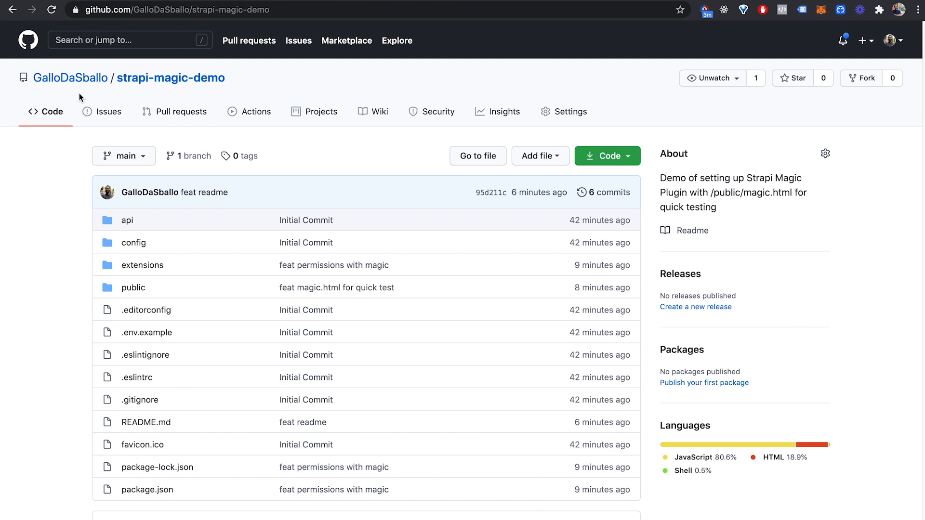
pyautogui.moveTo(226, 87)
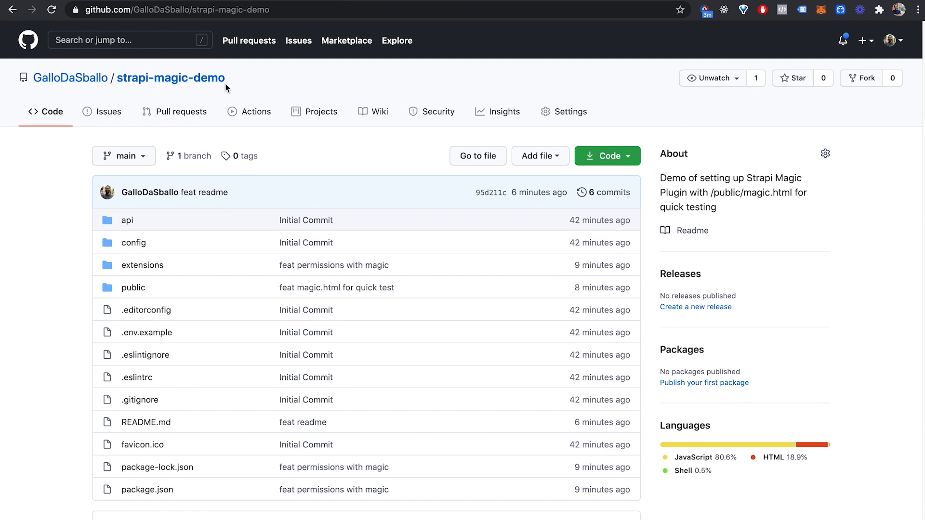
pyautogui.scroll(-3)
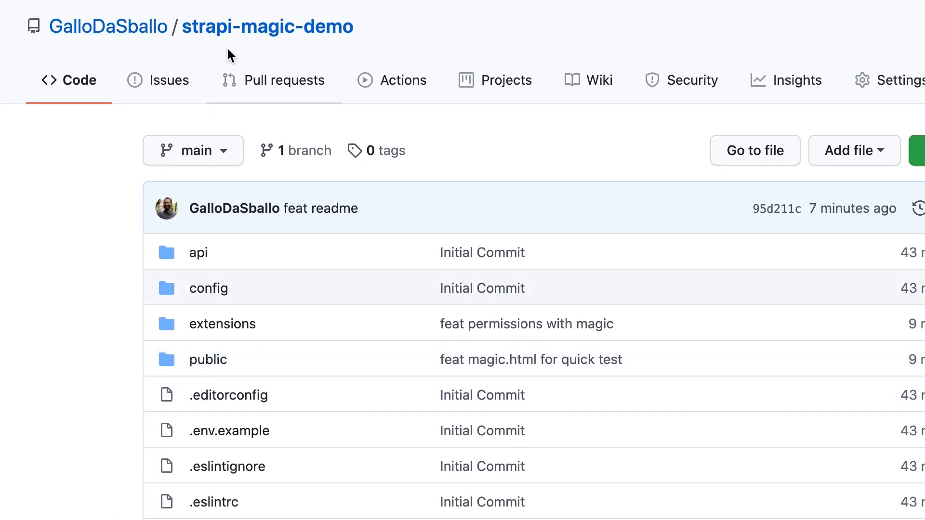
pyautogui.moveTo(208, 359)
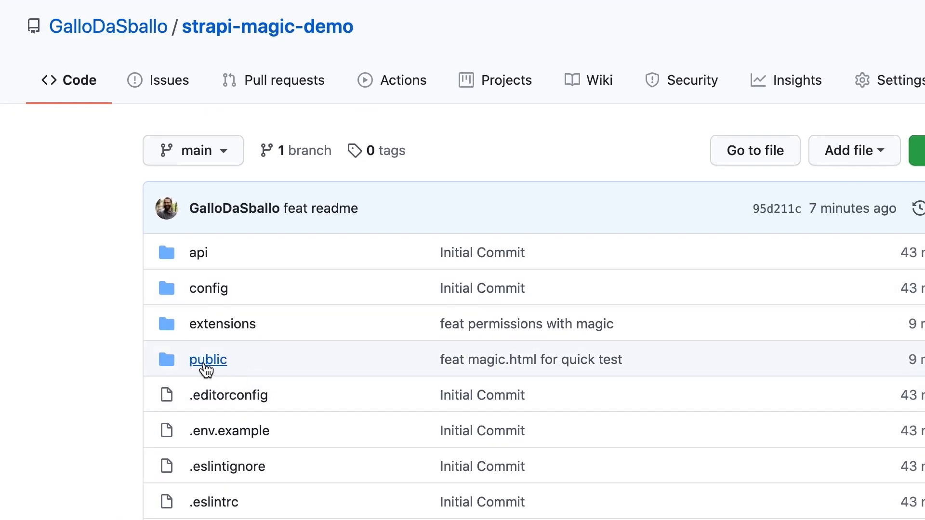
pyautogui.click(208, 360)
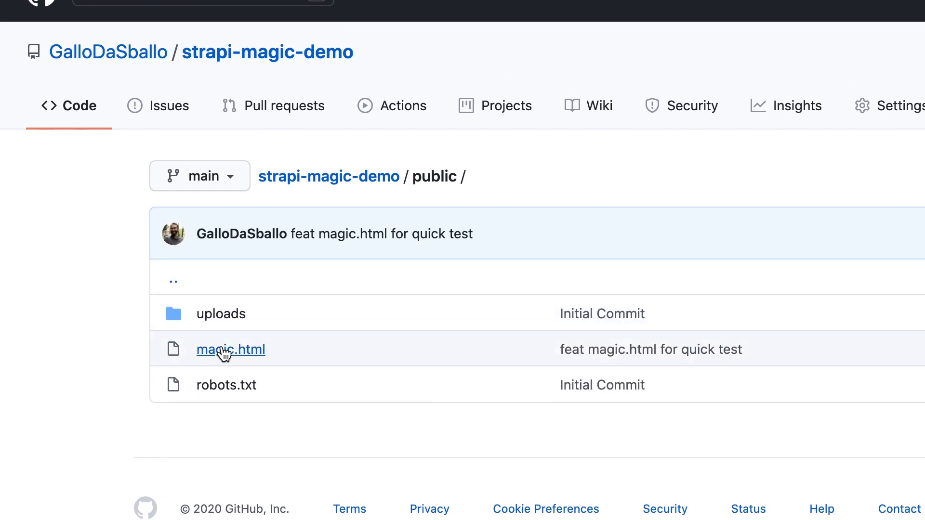
pyautogui.moveTo(238, 359)
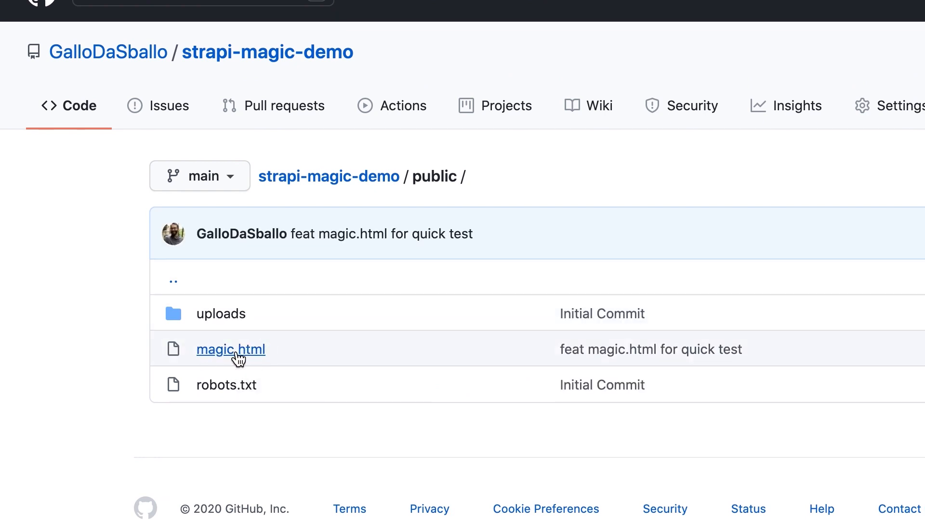
pyautogui.click(230, 348)
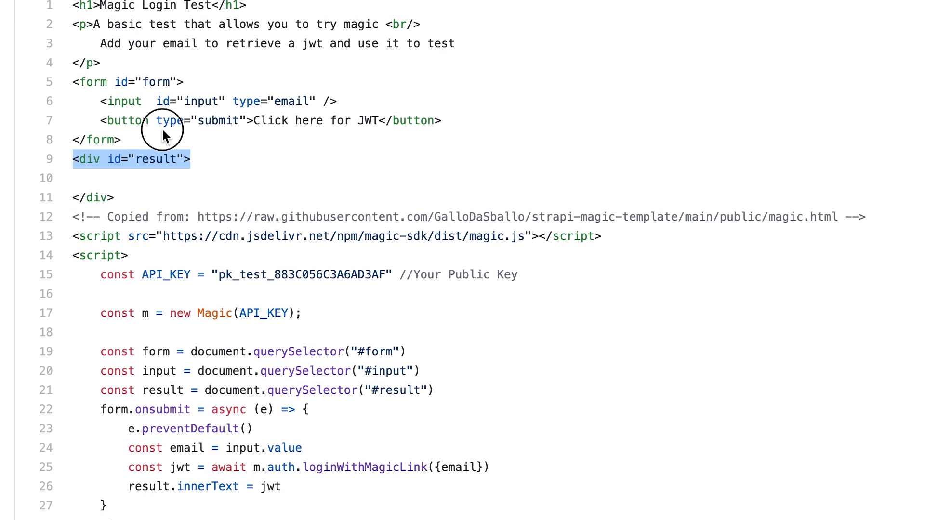
pyautogui.scroll(-3)
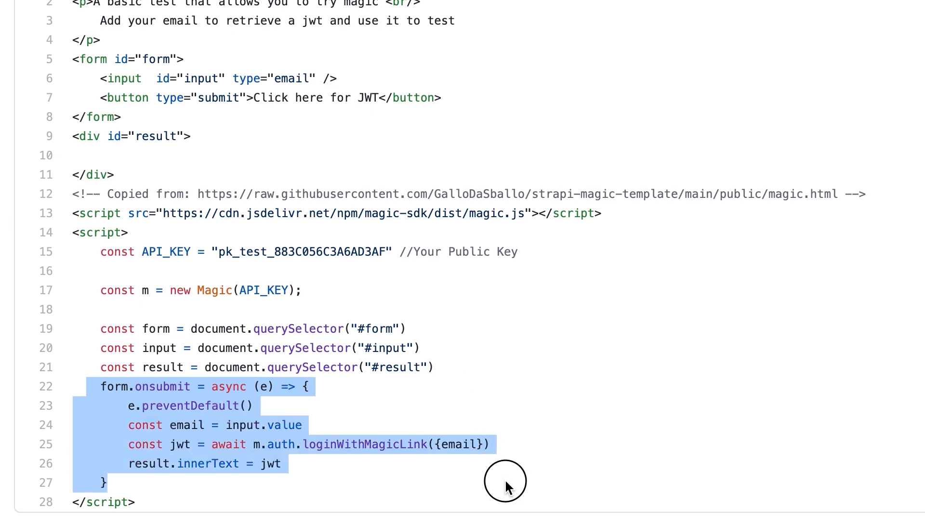
pyautogui.click(447, 444)
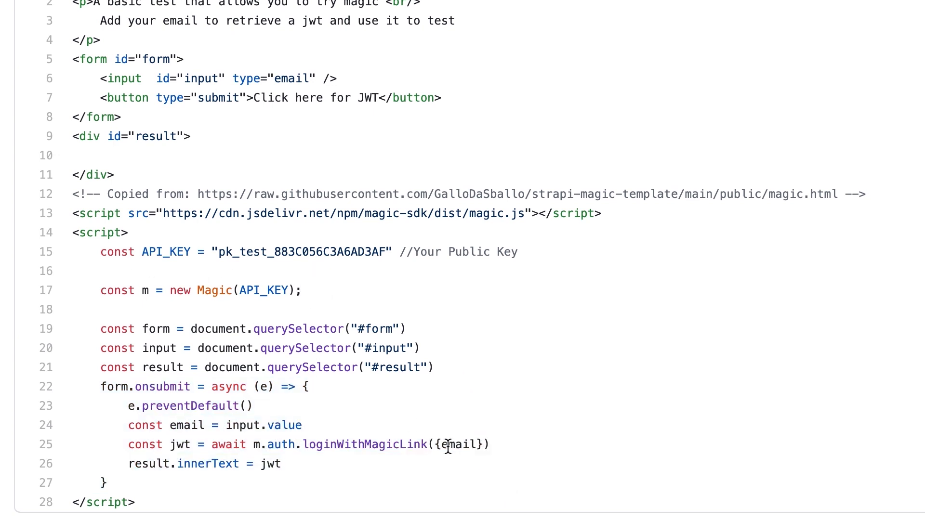
pyautogui.doubleClick(300, 251)
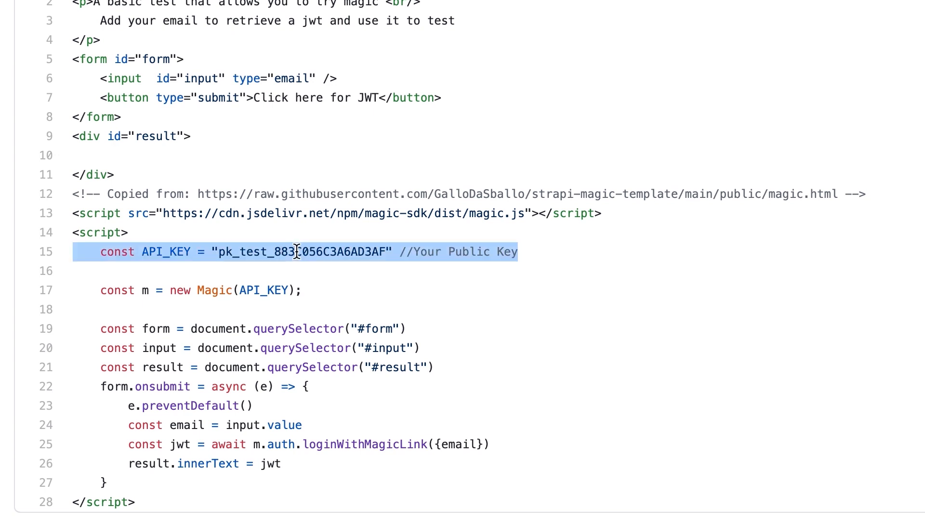
pyautogui.doubleClick(301, 251)
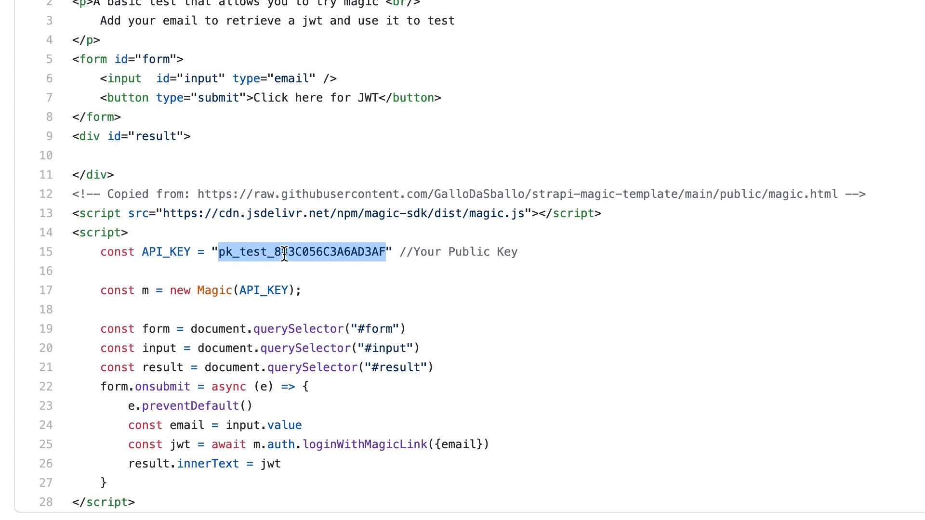
pyautogui.moveTo(323, 270)
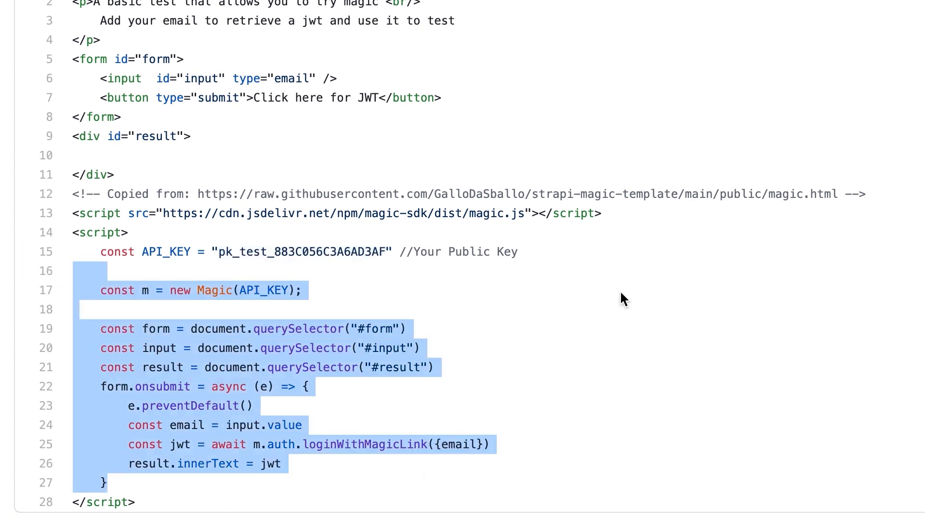
pyautogui.moveTo(236, 470)
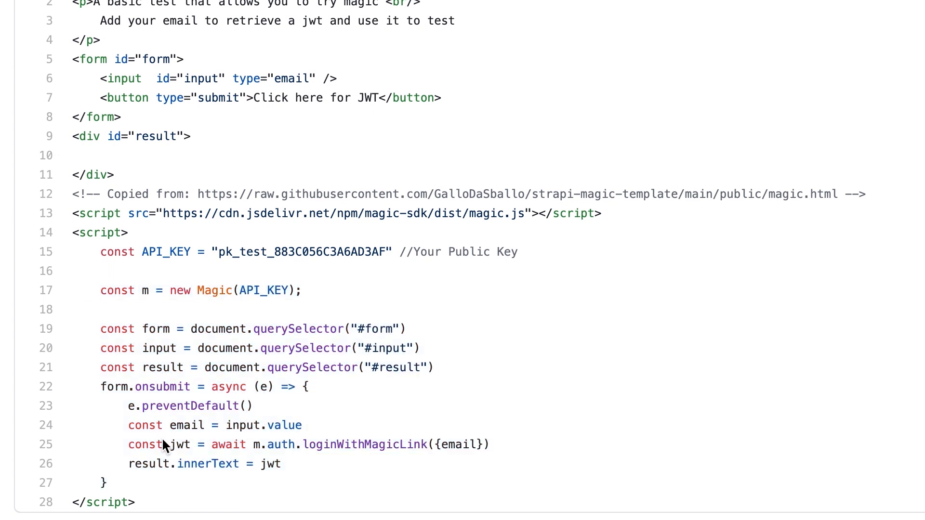
# Step: Create a magic.html file in the public folder with the sample login code
pyautogui.press('ctrl+a')
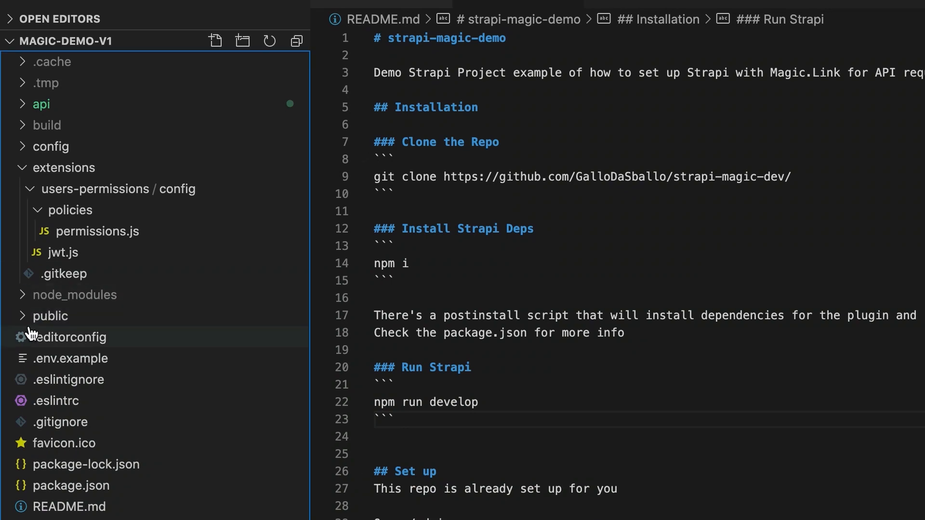
pyautogui.rightClick(50, 316)
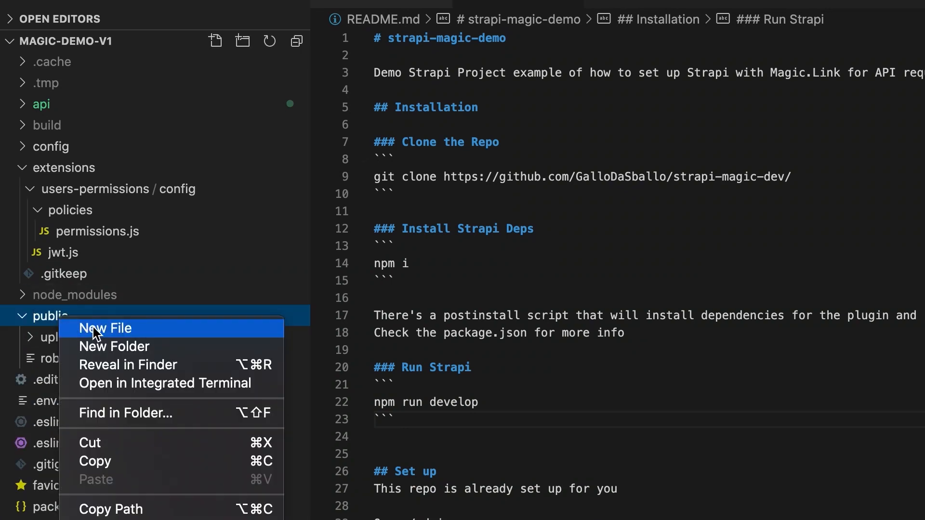
pyautogui.click(105, 328)
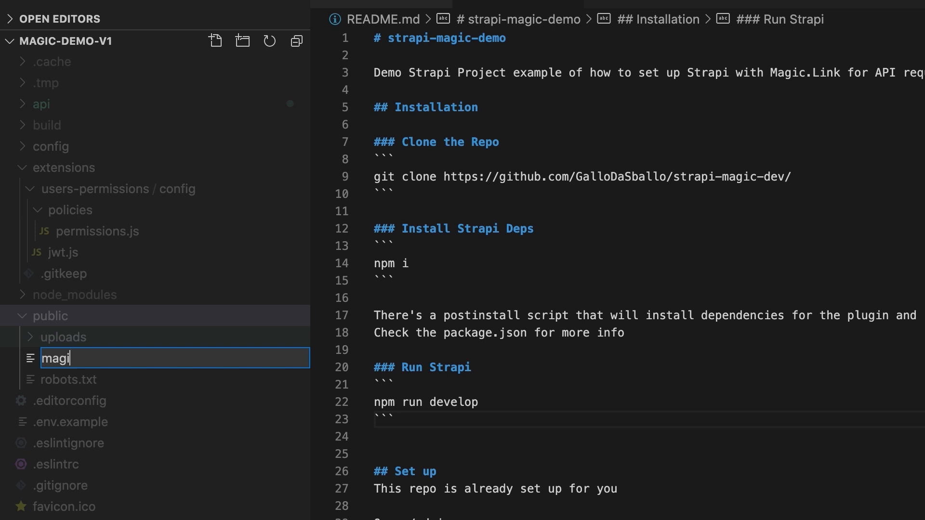
pyautogui.press('Return')
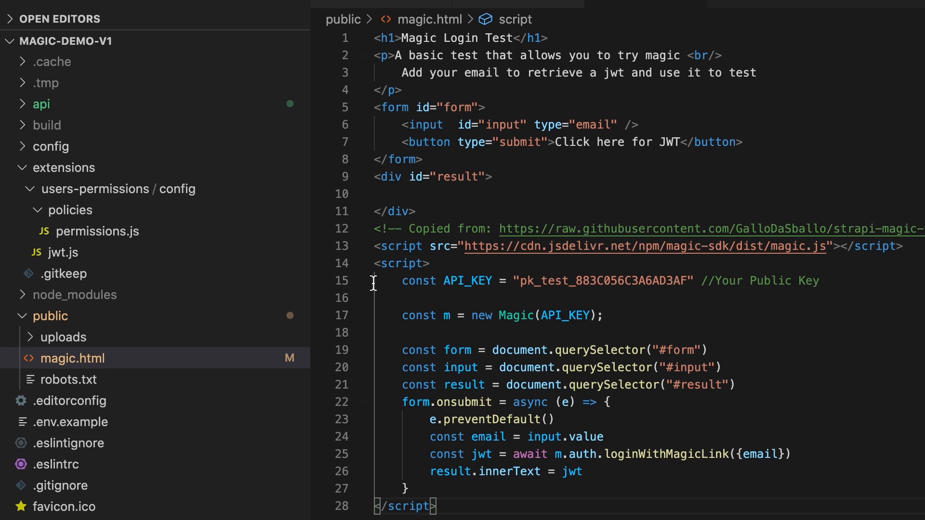
# Step: Replace the API_KEY placeholder on line 15 with the Magic dashboard's test publishable key
pyautogui.doubleClick(601, 281)
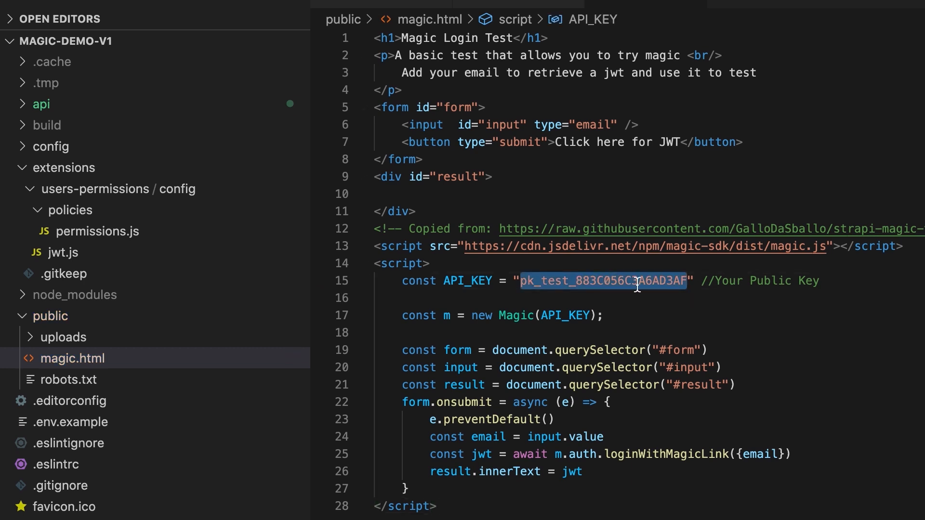
pyautogui.moveTo(689, 302)
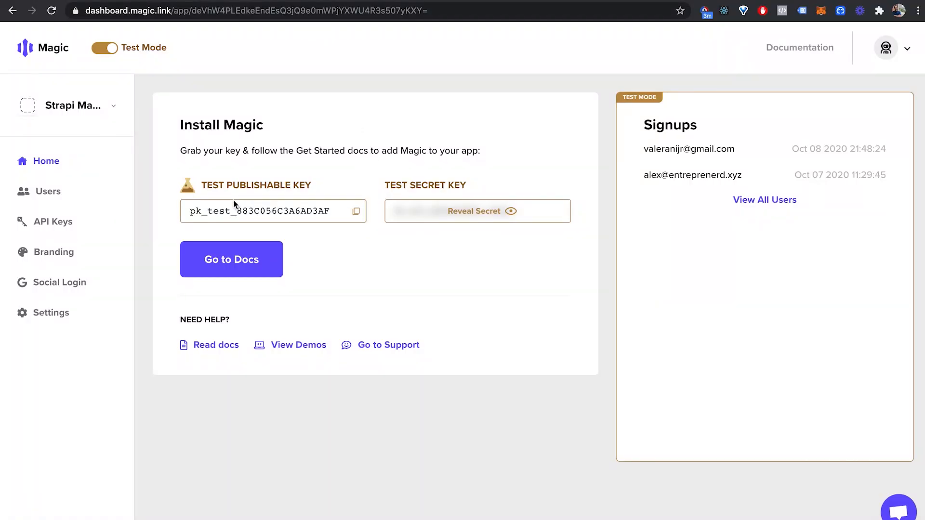
pyautogui.click(355, 211)
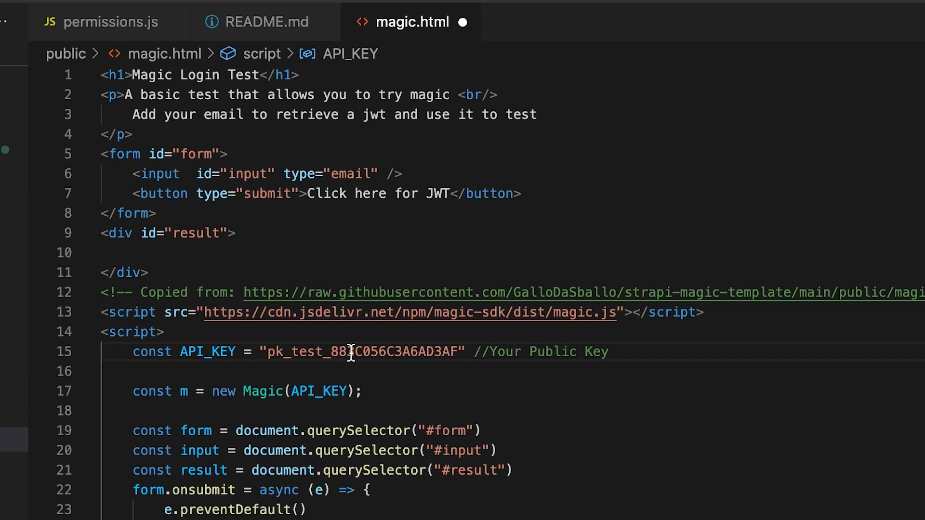
pyautogui.doubleClick(348, 352)
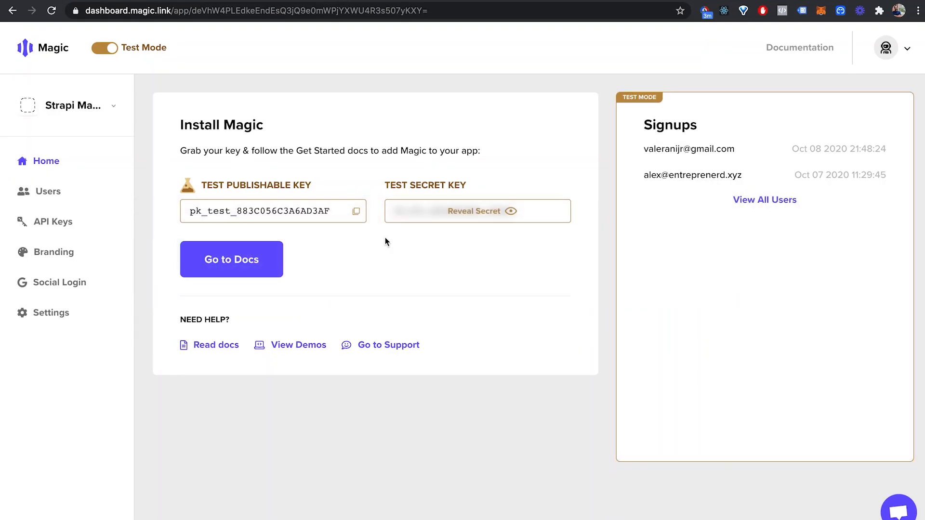
# Step: Load the local magic.html login test page in Chrome
pyautogui.write('localhost:300')
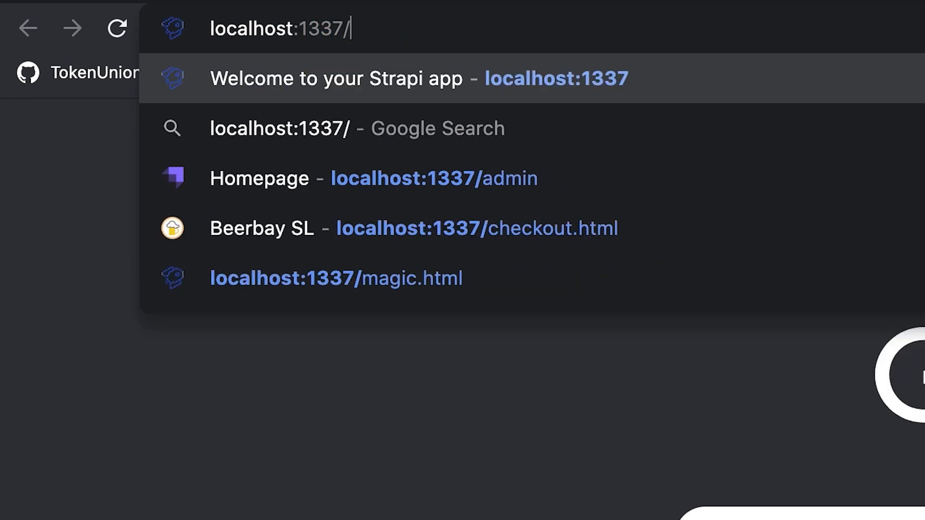
pyautogui.click(336, 278)
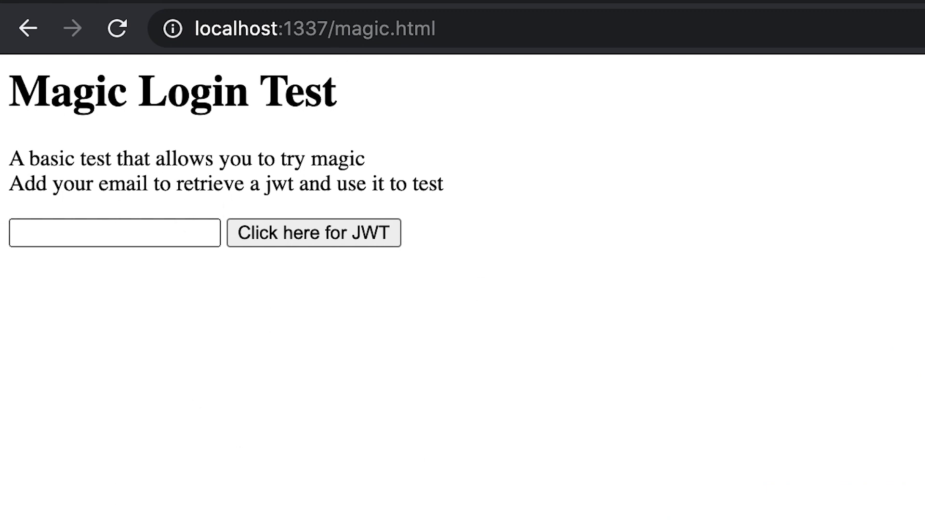
pyautogui.click(114, 233)
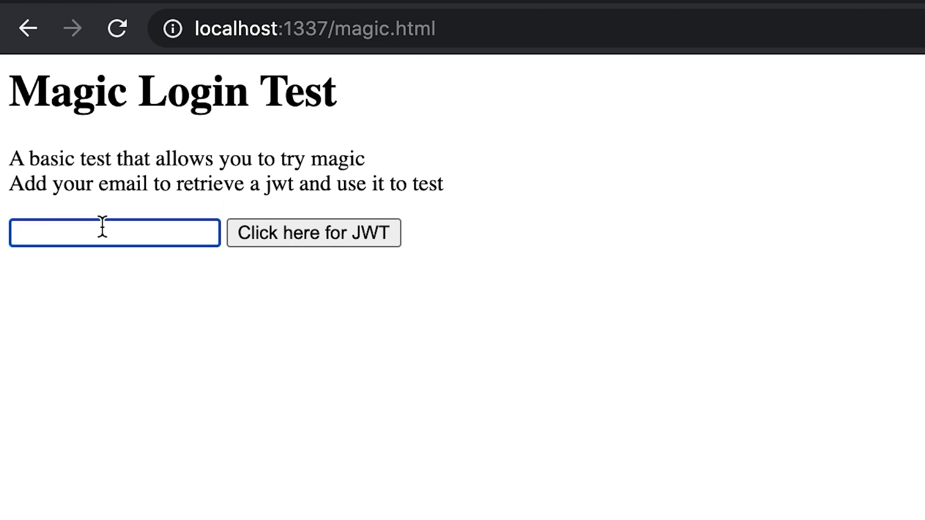
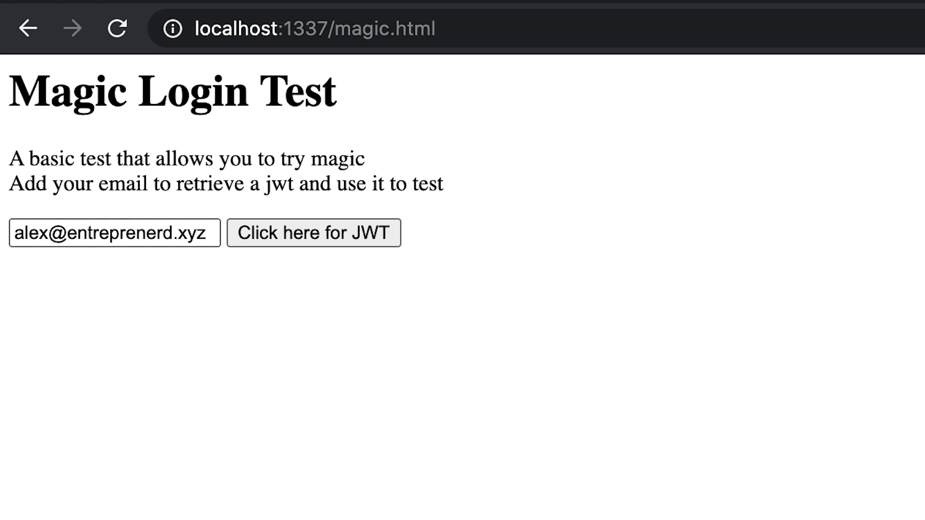
pyautogui.click(313, 232)
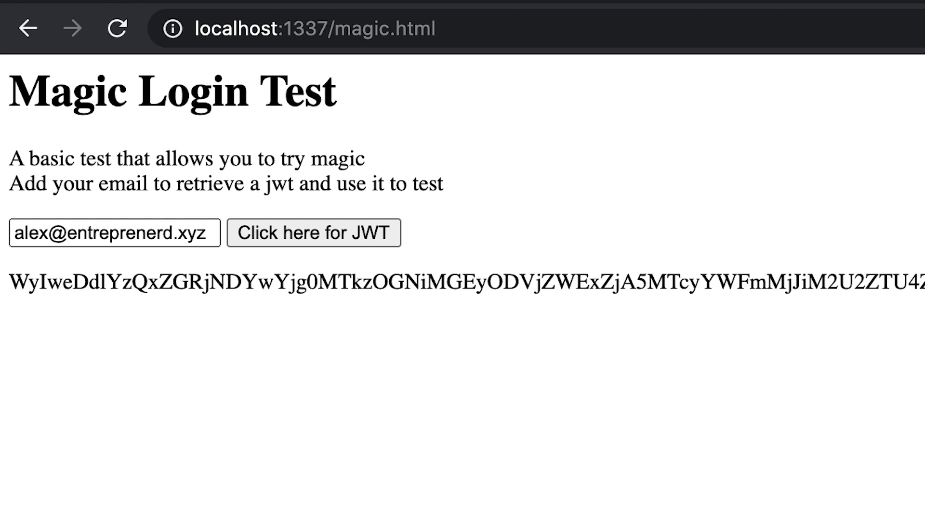
pyautogui.moveTo(865, 165)
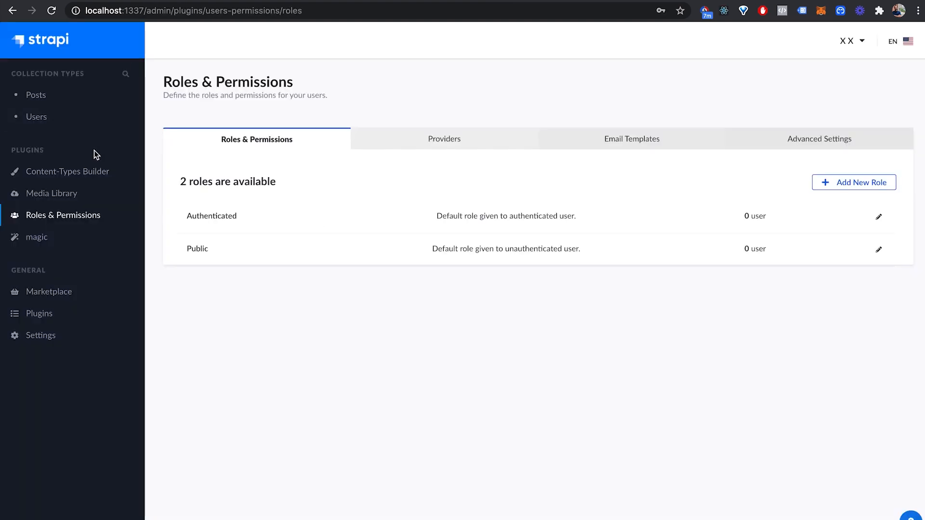
# Step: Resend the GET posts request in Postman carrying the copied JWT as bearer token
pyautogui.click(37, 117)
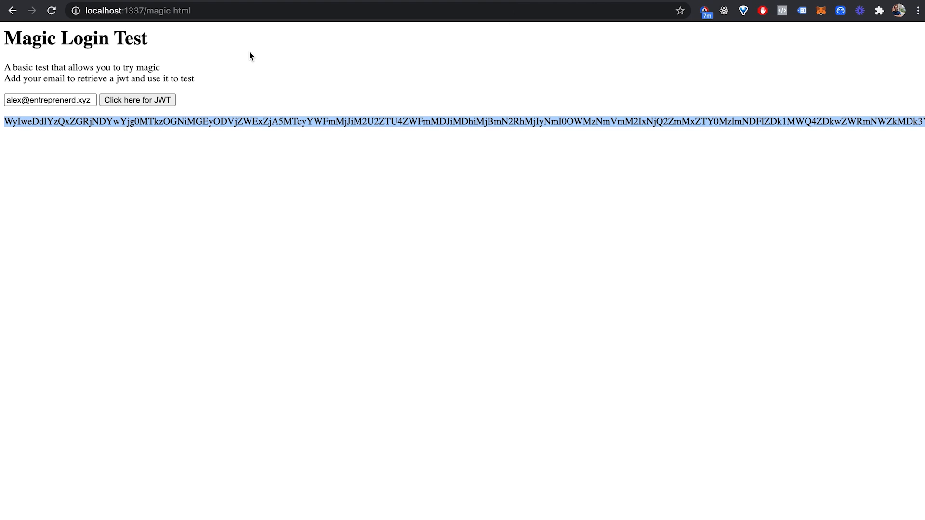
pyautogui.moveTo(908, 205)
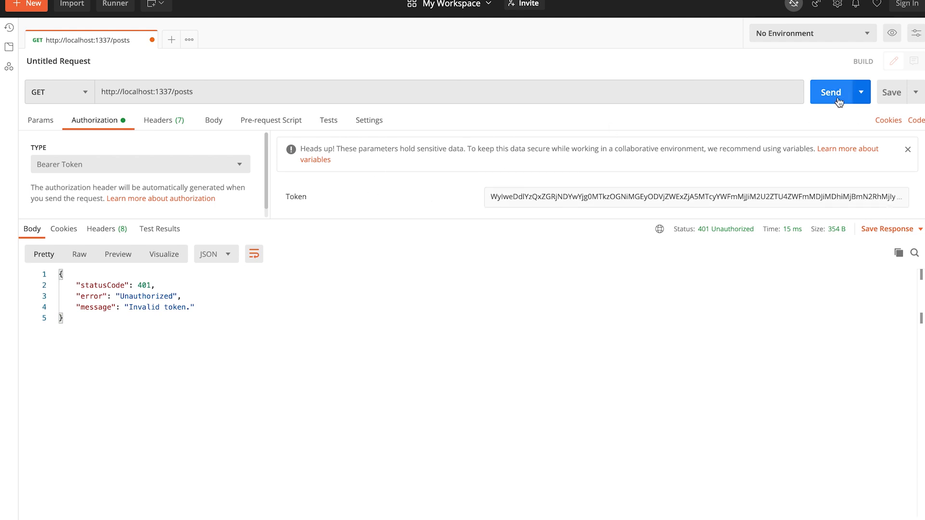
pyautogui.click(830, 92)
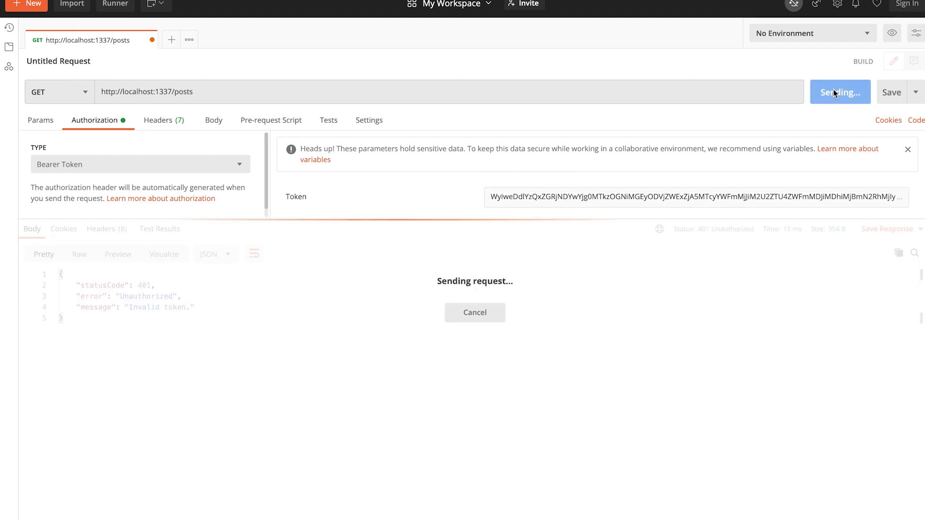
pyautogui.click(834, 92)
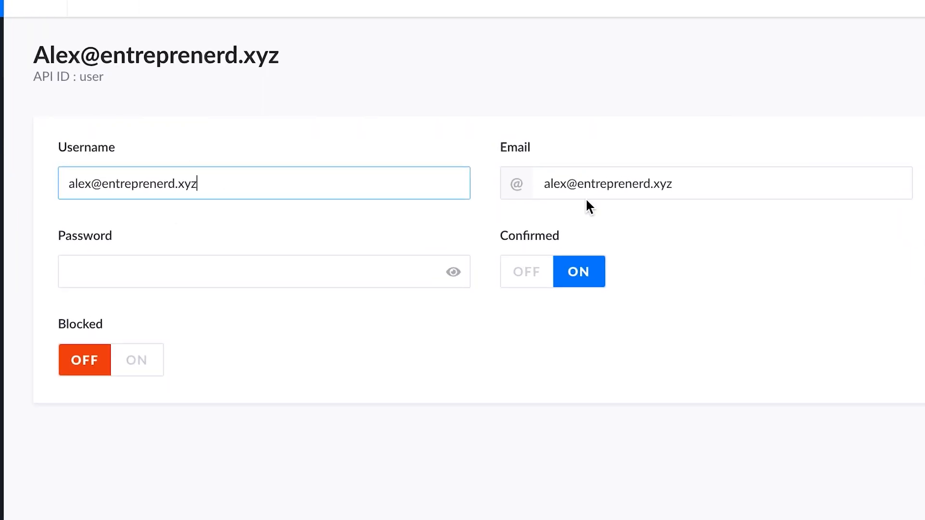
pyautogui.moveTo(290, 253)
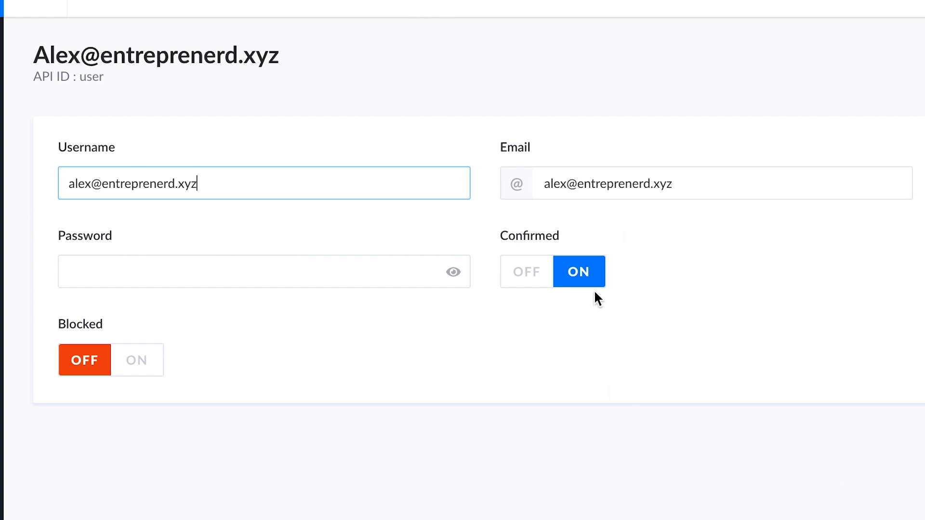
pyautogui.moveTo(648, 283)
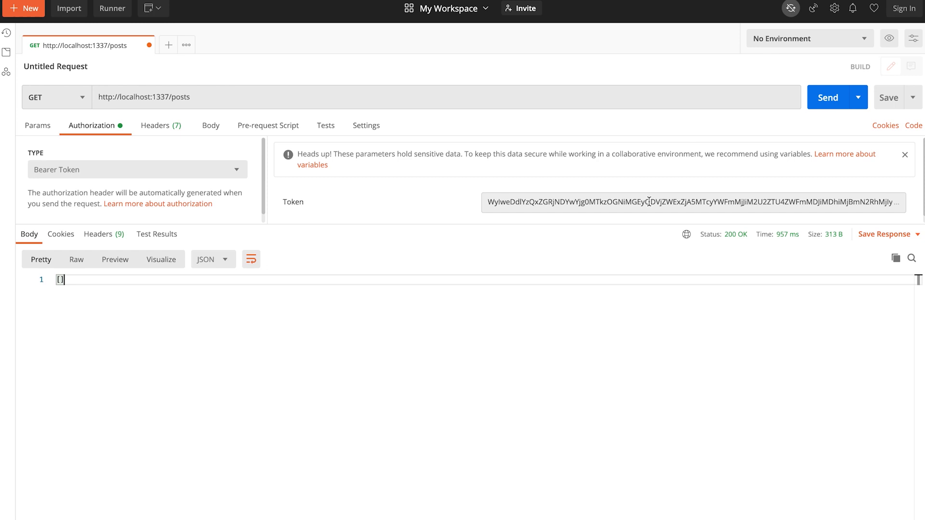
# Step: Resend GET /posts in Postman and view the new 0x-named user in Strapi admin
pyautogui.click(828, 97)
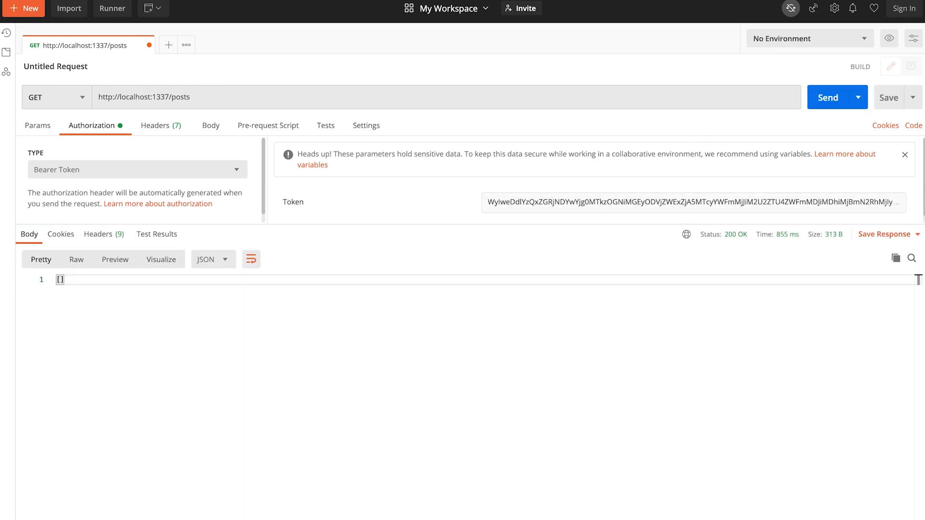
pyautogui.moveTo(906, 64)
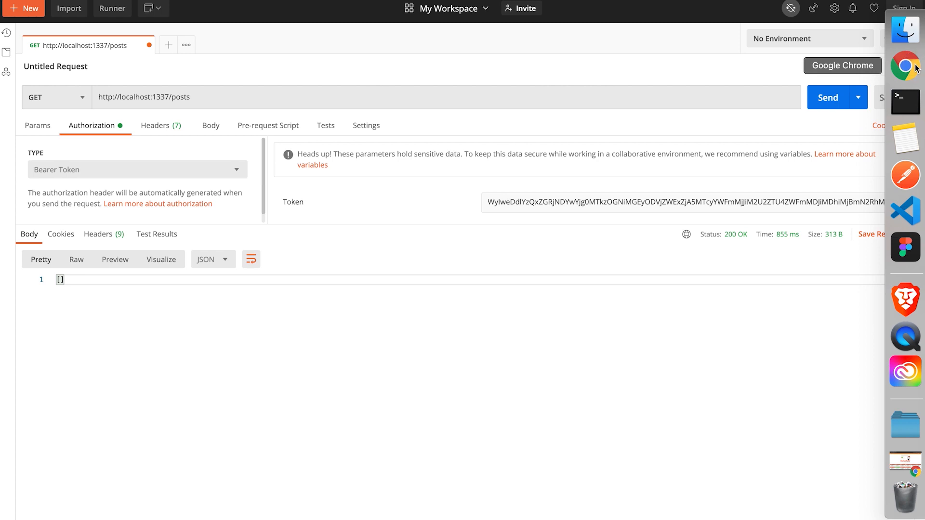
pyautogui.click(904, 65)
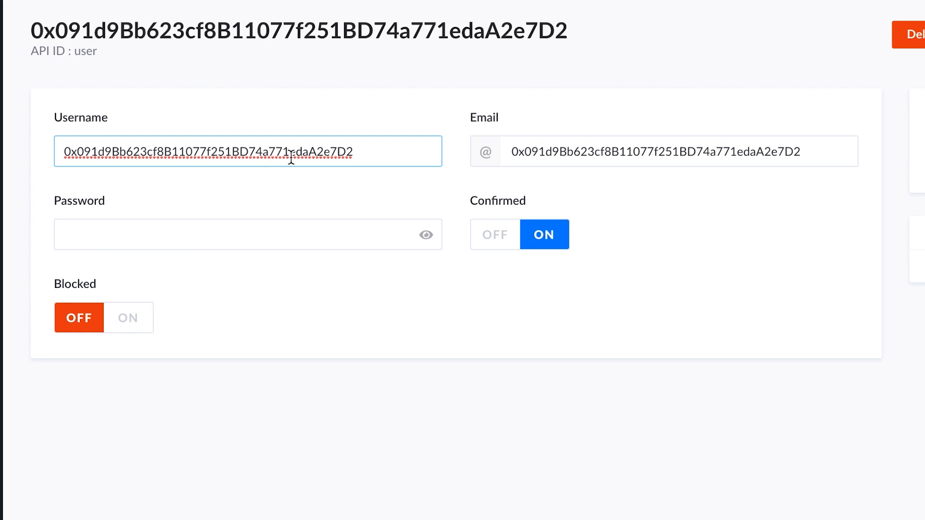
pyautogui.moveTo(338, 166)
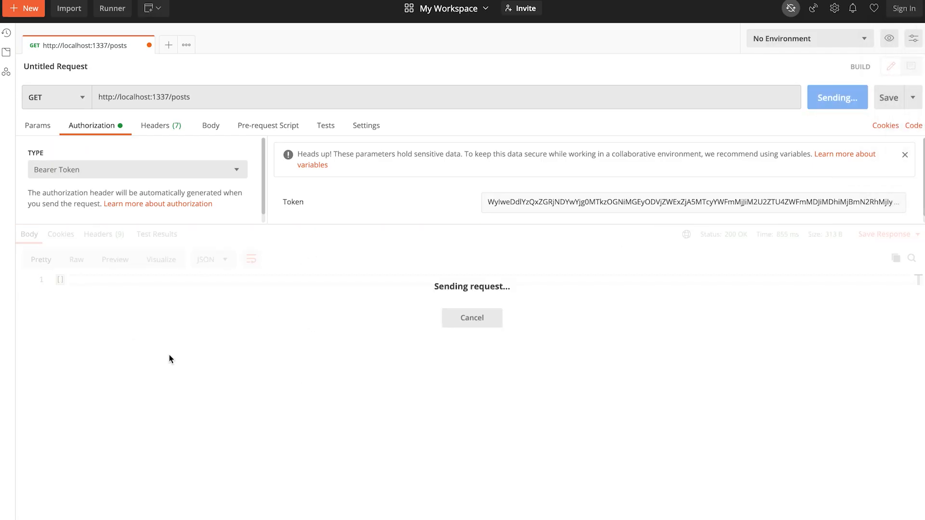
pyautogui.click(904, 59)
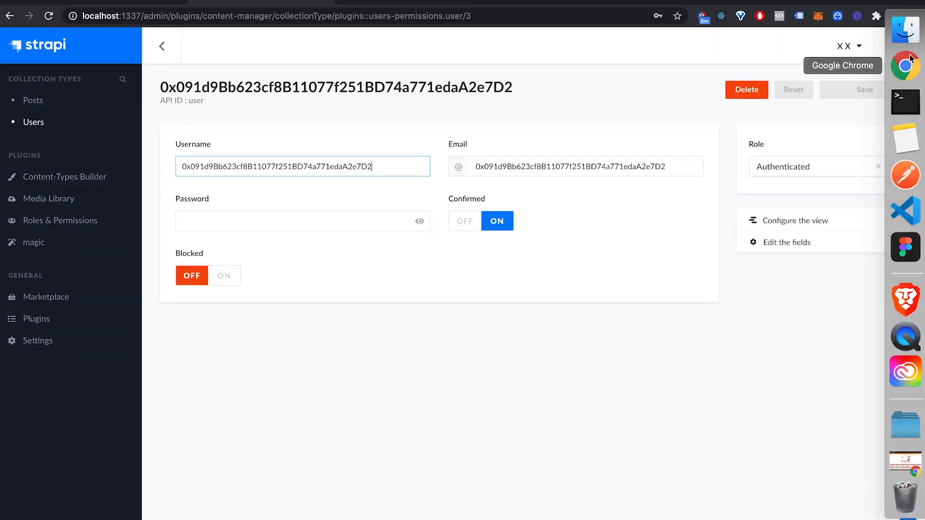